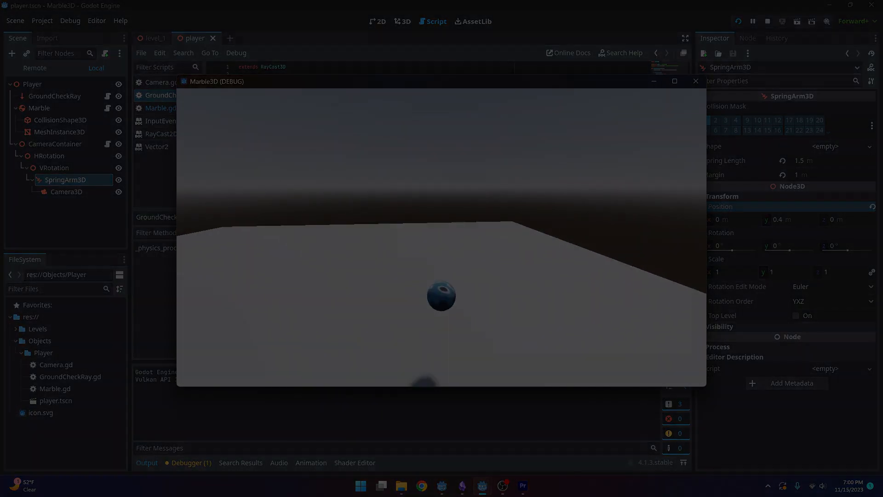
- Stop the Marble3D debug run and return to the player scene's 3D viewport
left_click(695, 81)
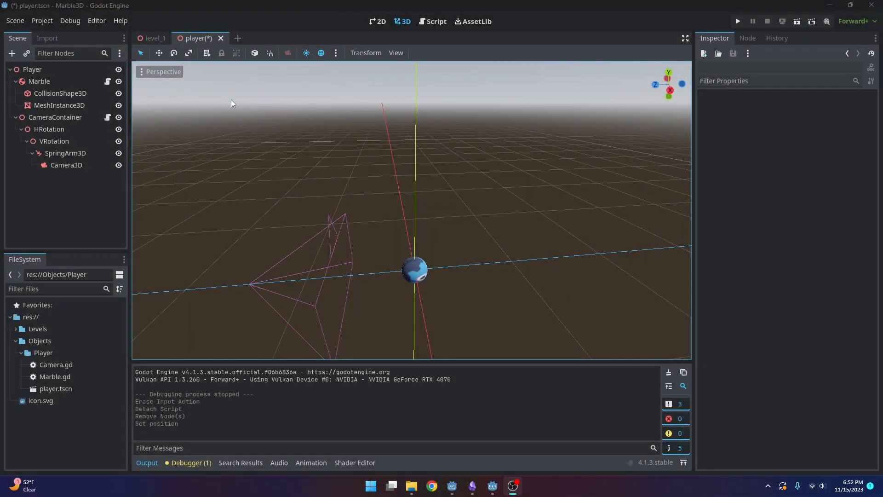
- Add a 'jump' input action in Project Settings bound to the Space key, then close settings
left_click(41, 21)
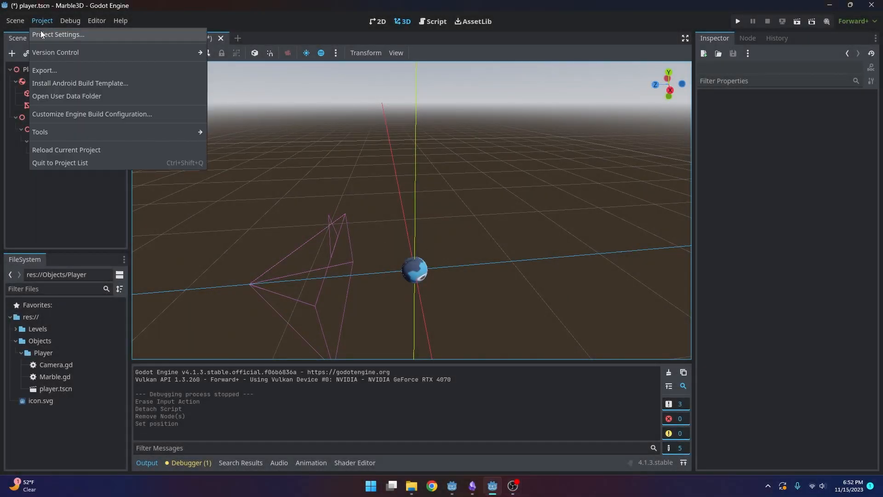
left_click(58, 34)
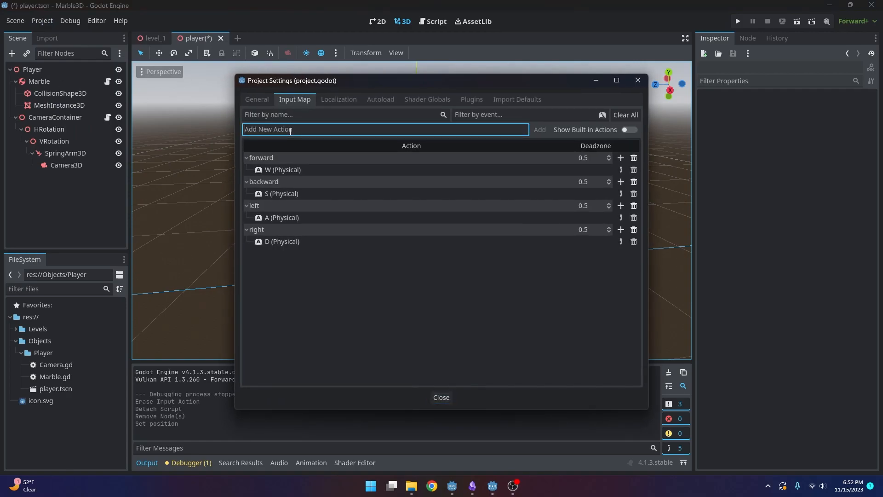
type("jump")
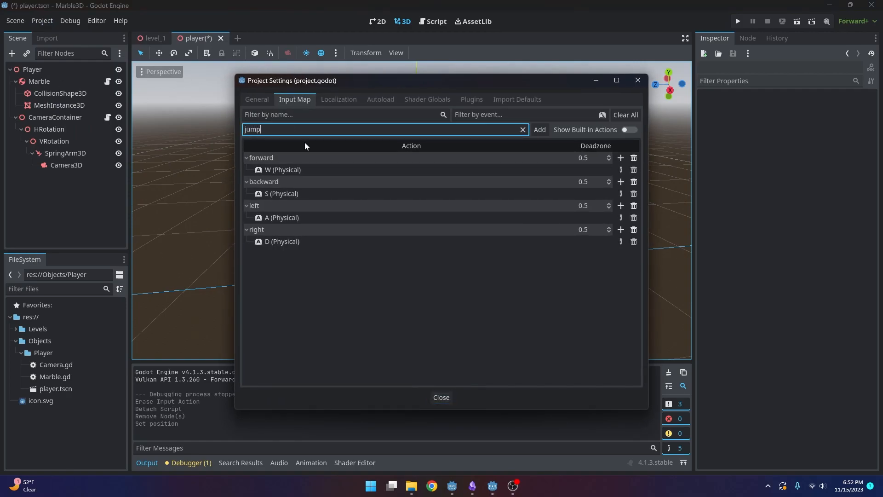
left_click(538, 128)
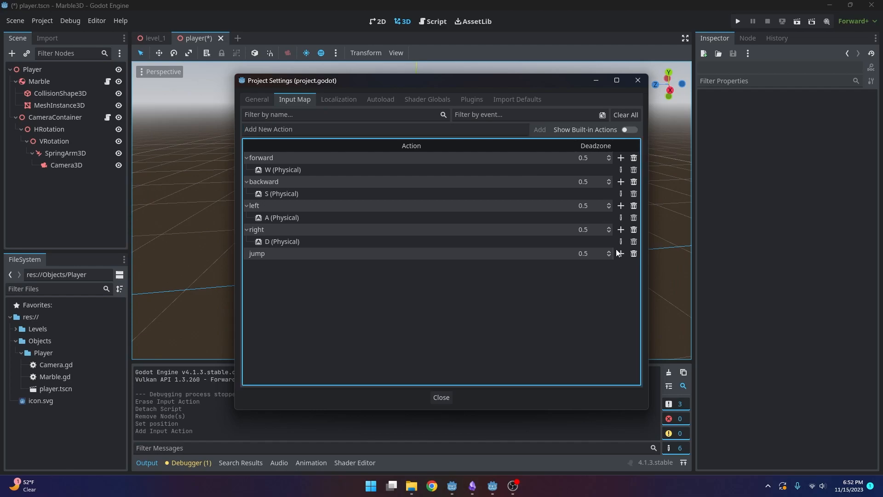
left_click(621, 253)
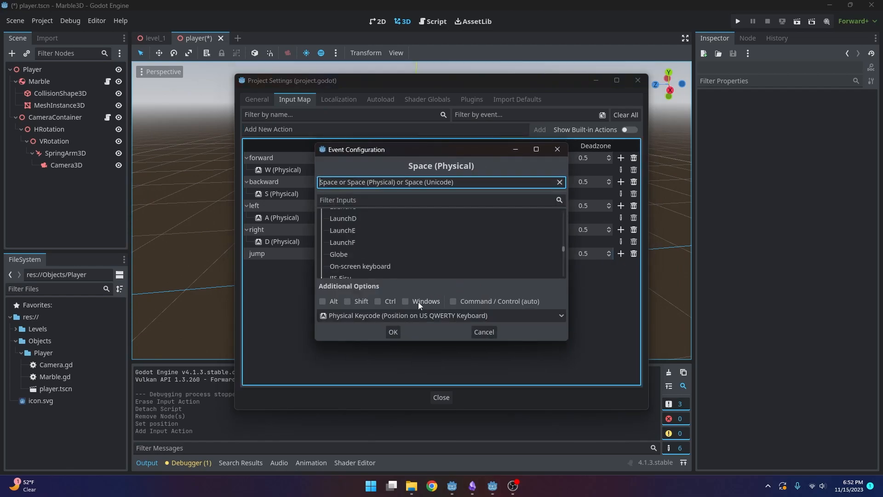
left_click(393, 332)
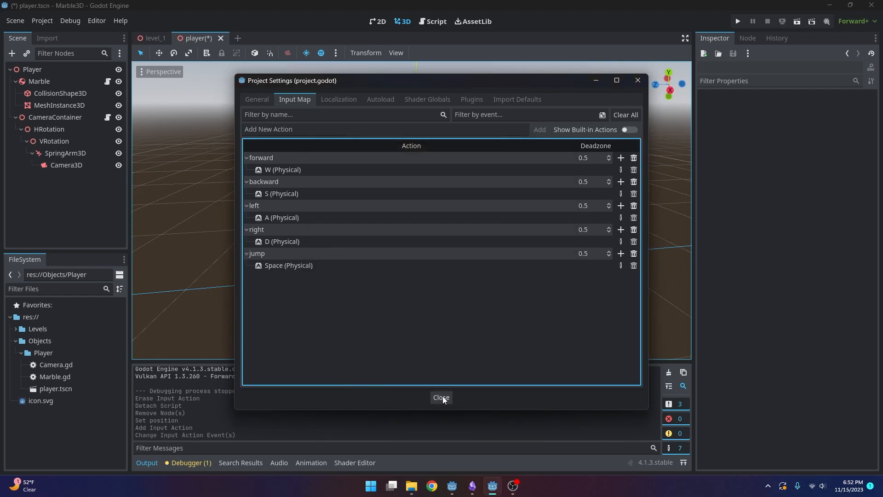
left_click(441, 397)
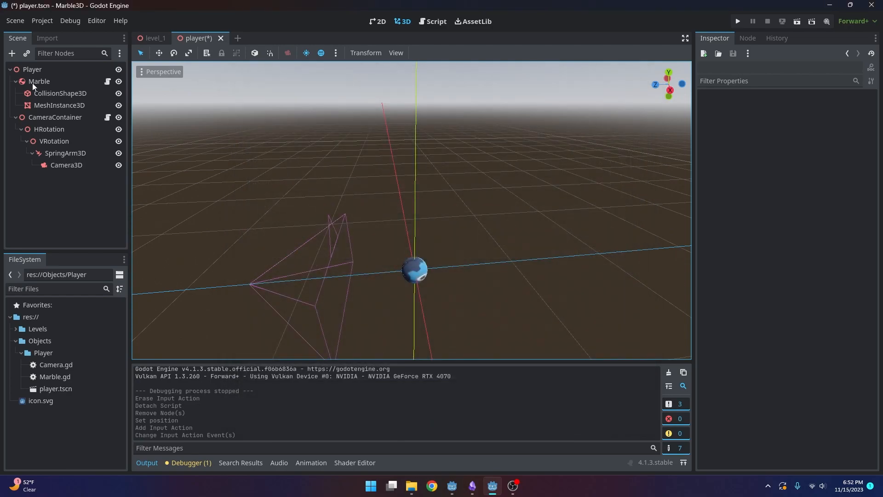
left_click(436, 21)
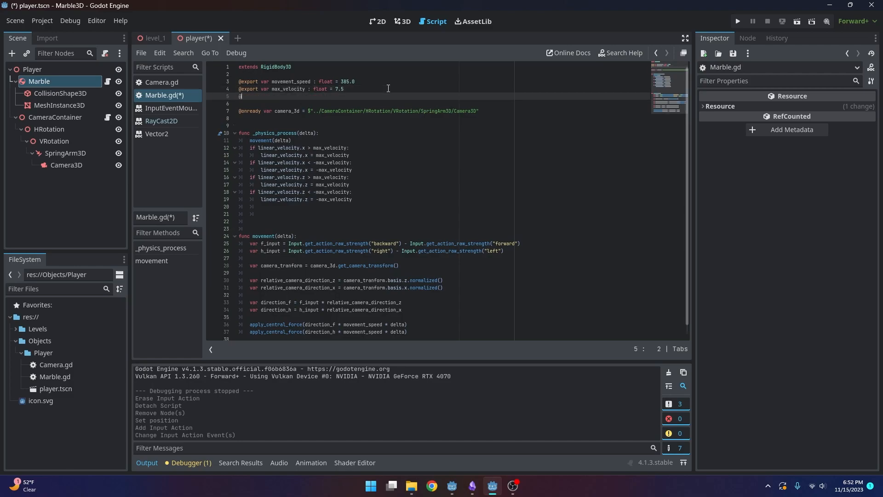
type("@export var")
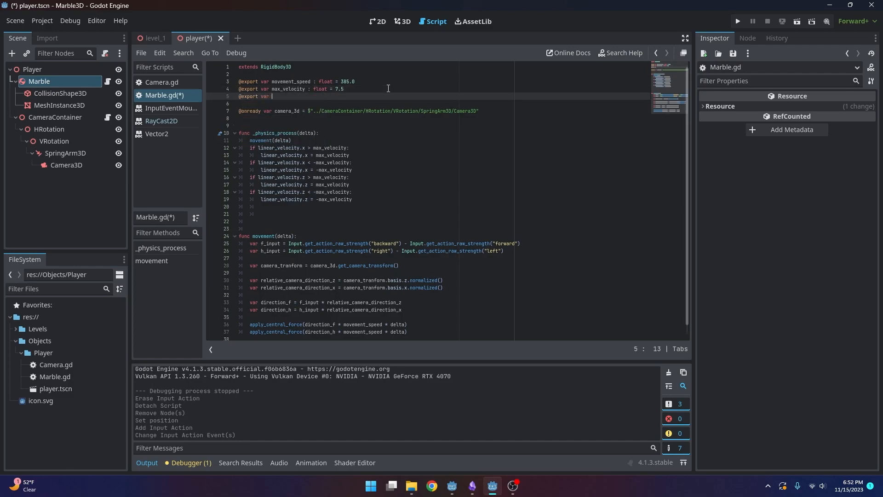
type("jump_")
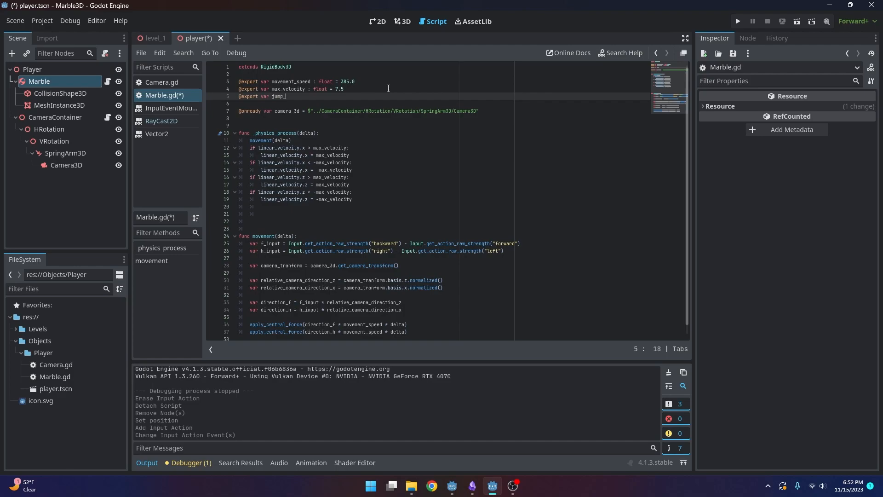
type("power L")
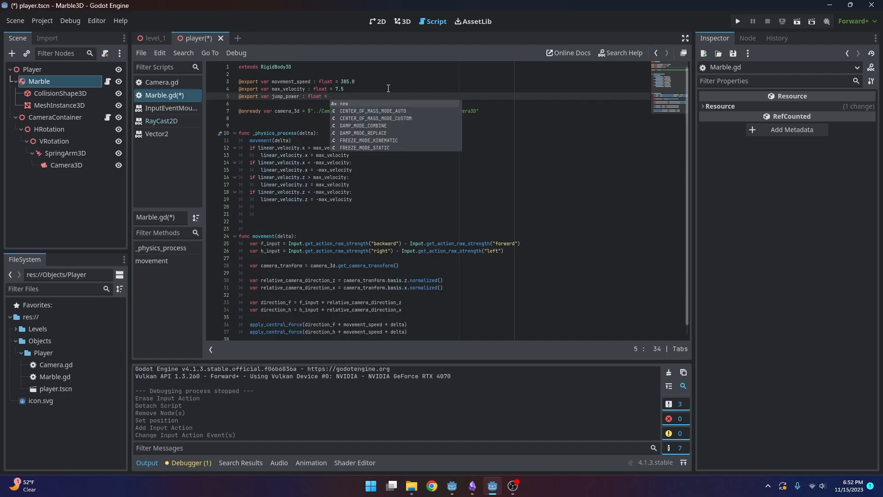
type("6.0")
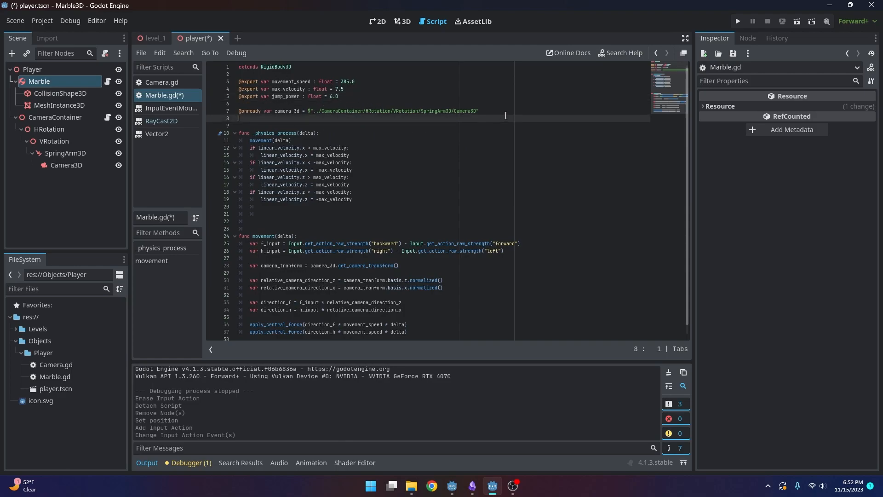
- Declare 'var grounded = false' in the Marble script
type("var")
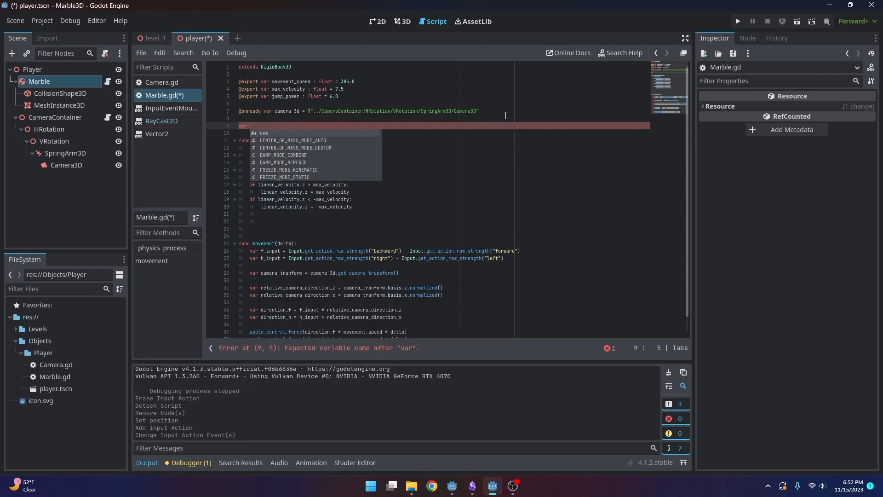
type("groud")
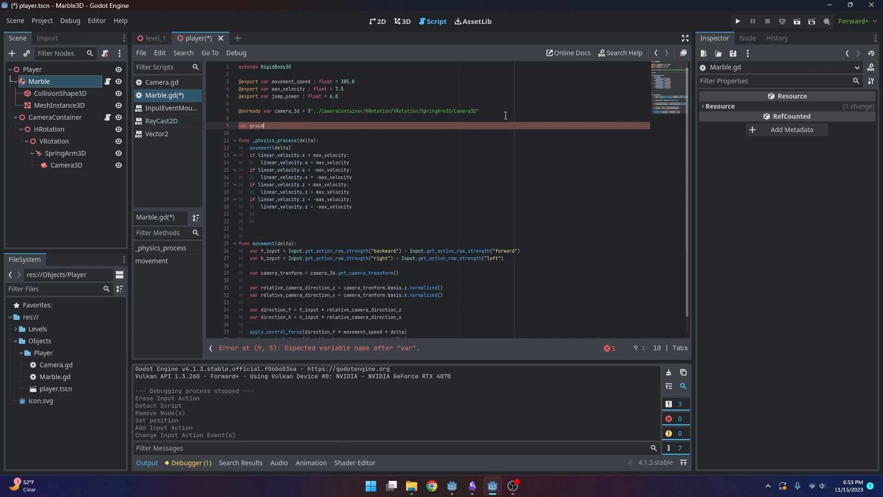
type("nded =")
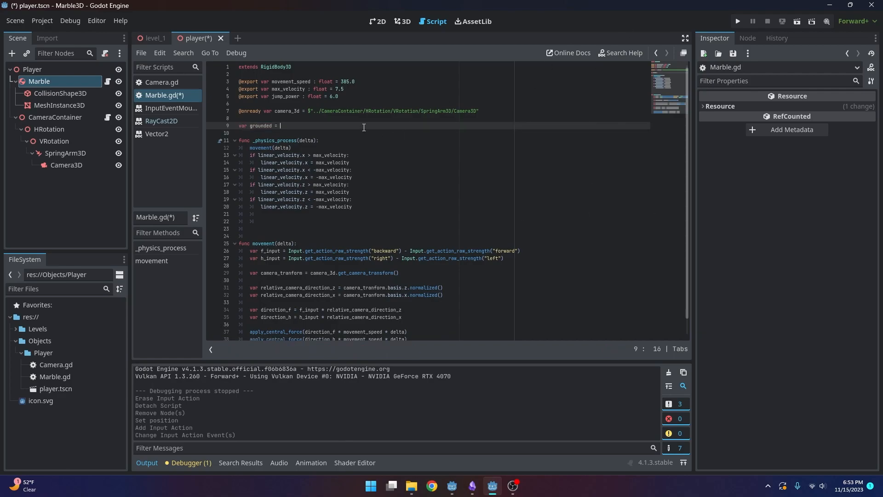
type("false")
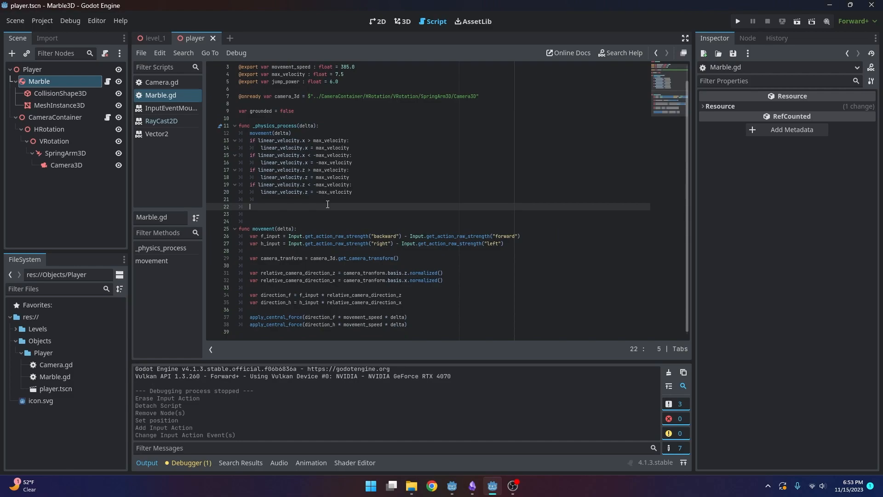
- In _physics_process call jump() when Input.is_action_just_pressed("jump")
type("if")
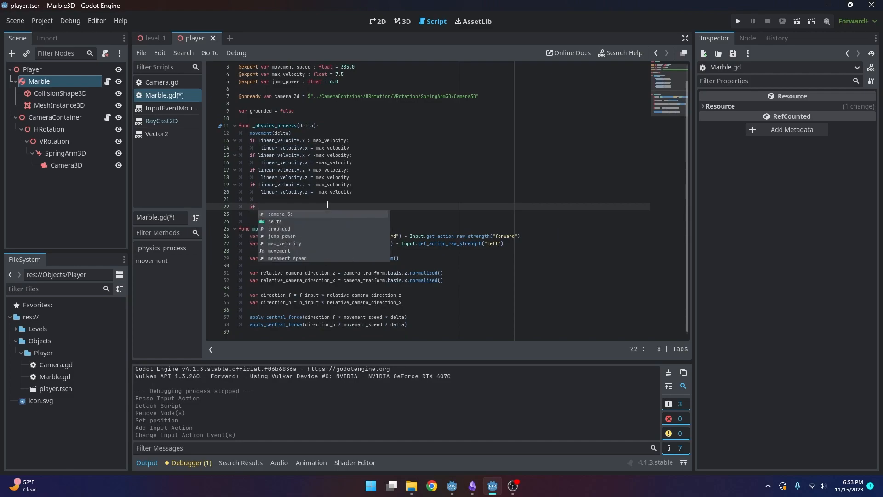
type("In")
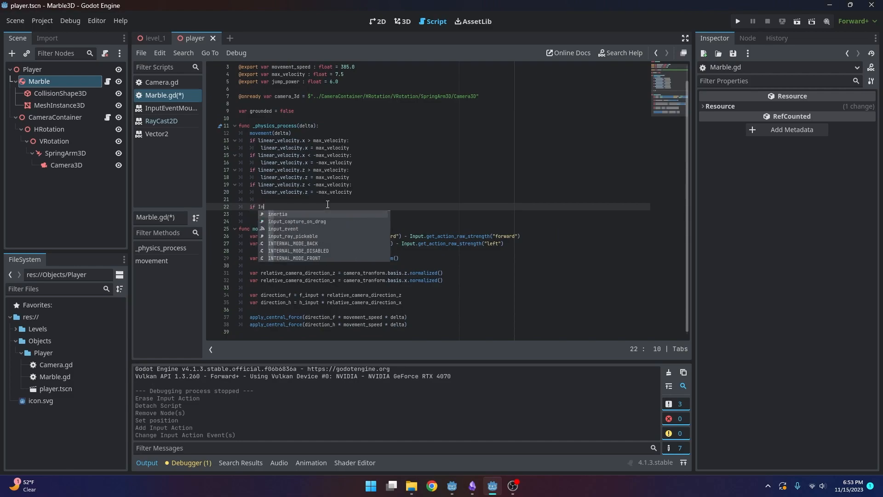
type("put.")
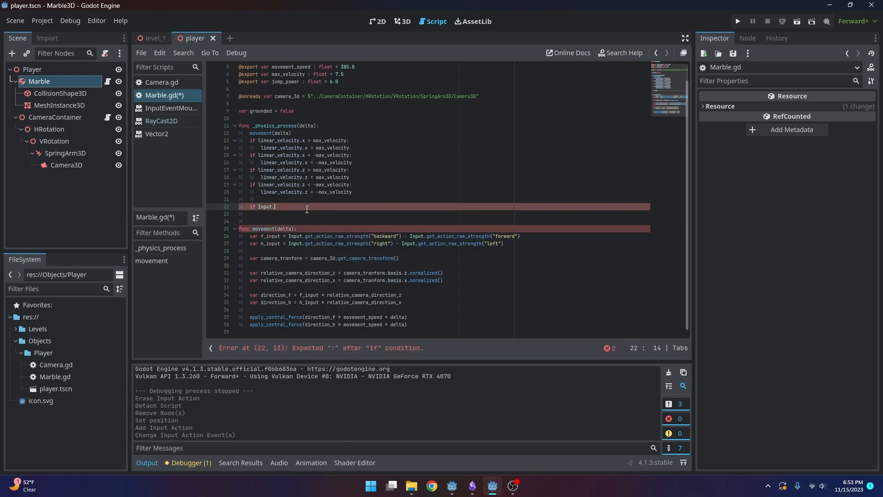
type("is_action_just_pressed(\"jump\"):")
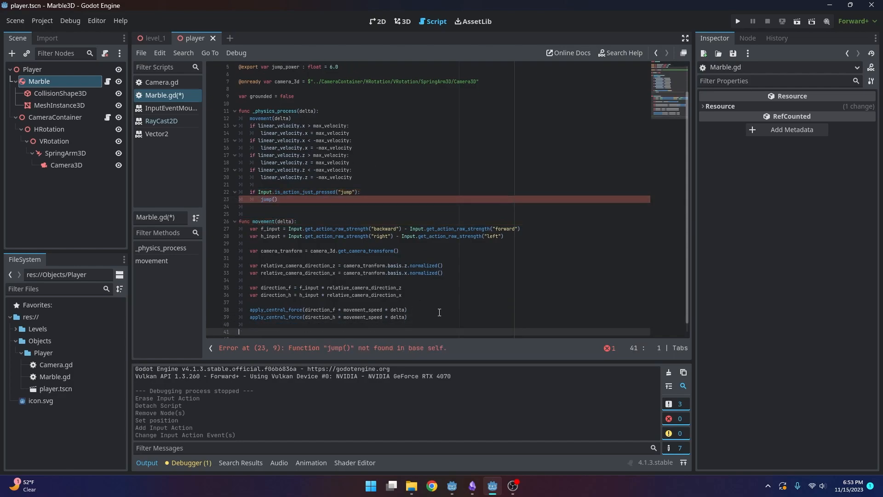
type("jump():")
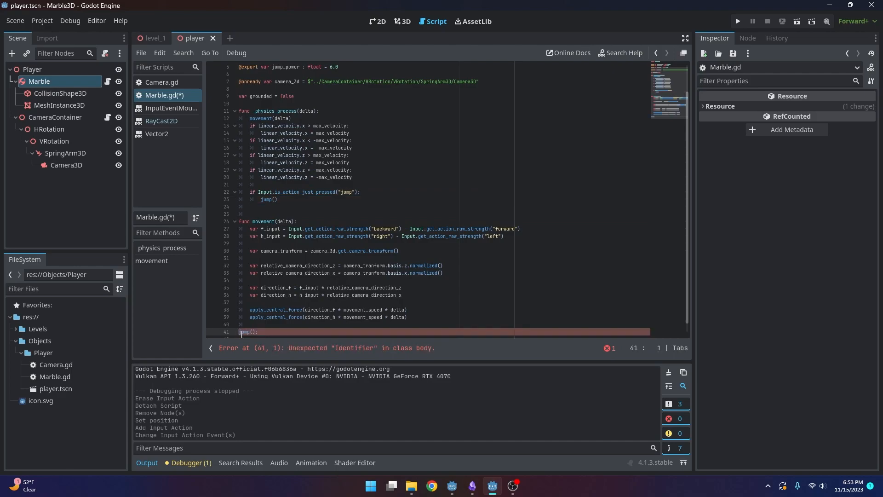
- Define func jump() applying a central impulse of Vector3.UP * jump_power
type("func")
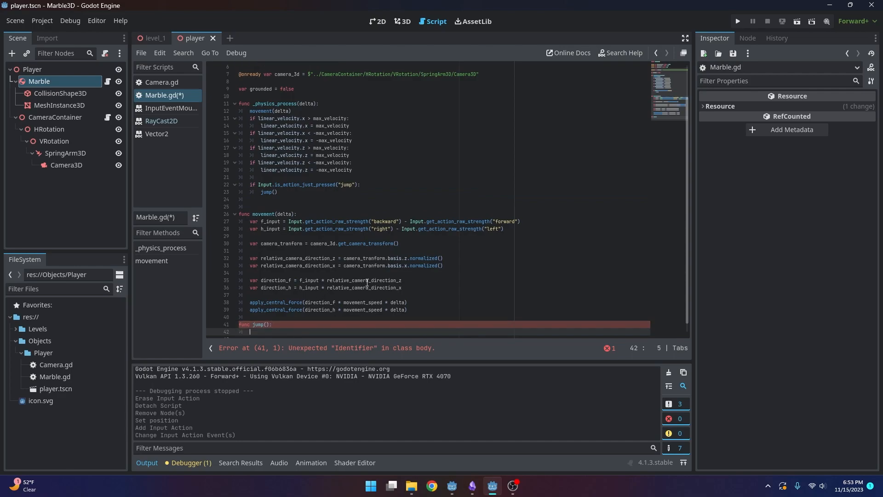
type("apply_central_impulse(")
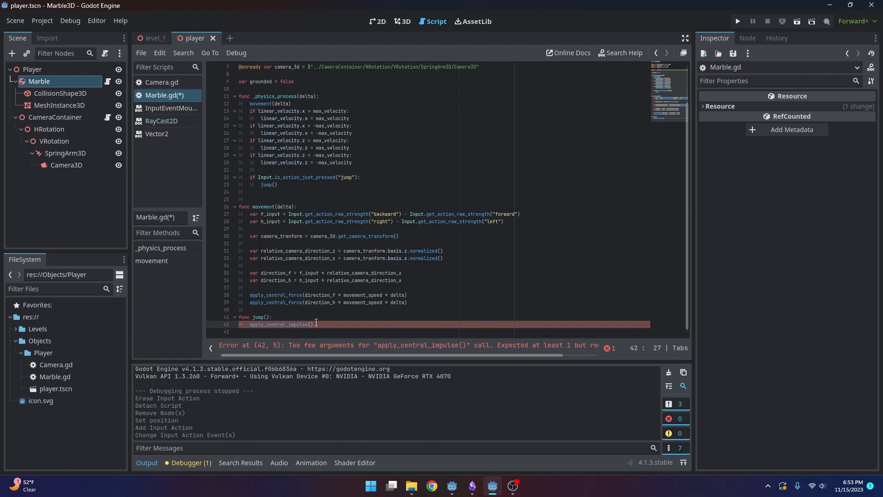
type("Vector3")
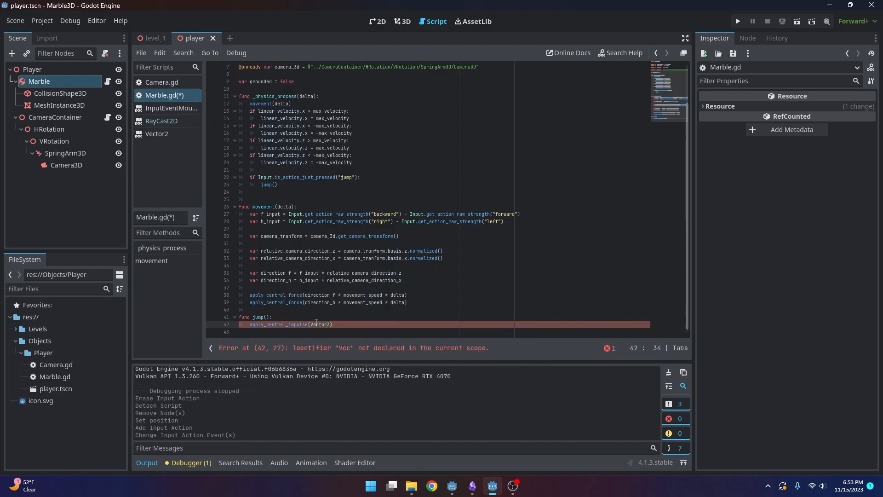
type(".UP * jump_power")
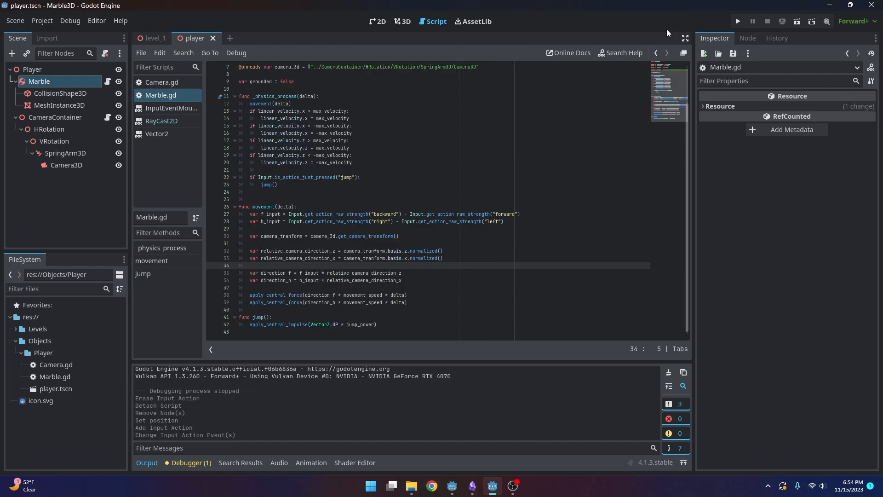
- Play-test the project to try the new jump code, then stop the run
left_click(737, 21)
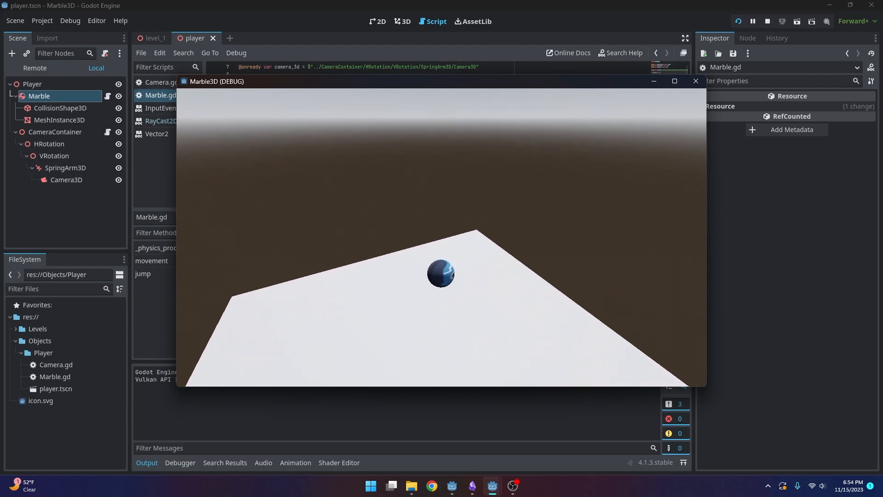
left_click(696, 80)
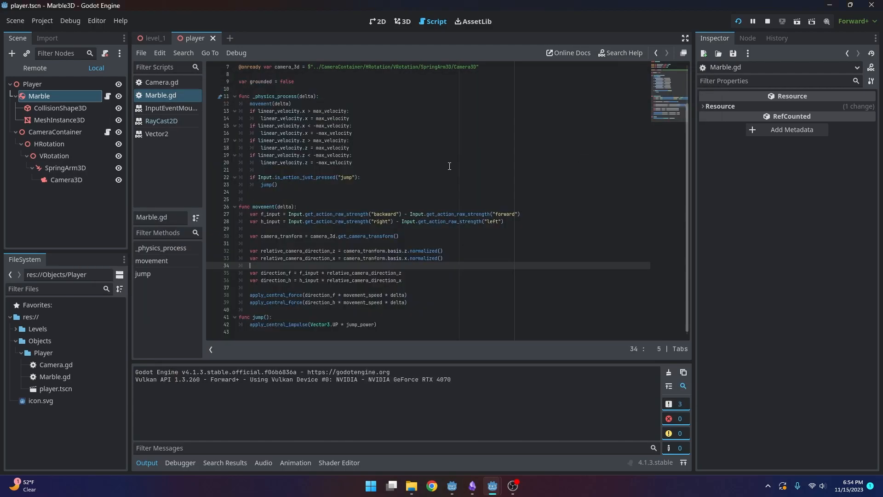
mouse_move(767, 22)
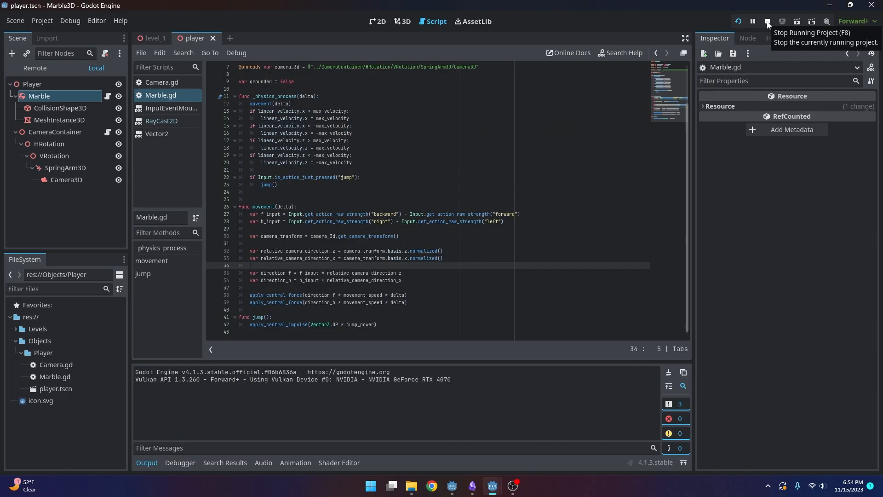
left_click(766, 21)
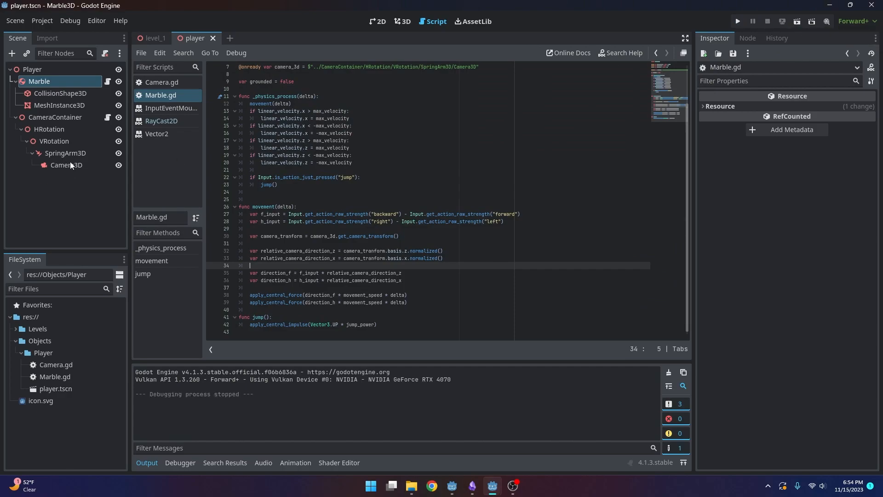
- Set SpringArm3D's Y position to 0.35 m, check it in 3D, and return to the Marble script
left_click(54, 141)
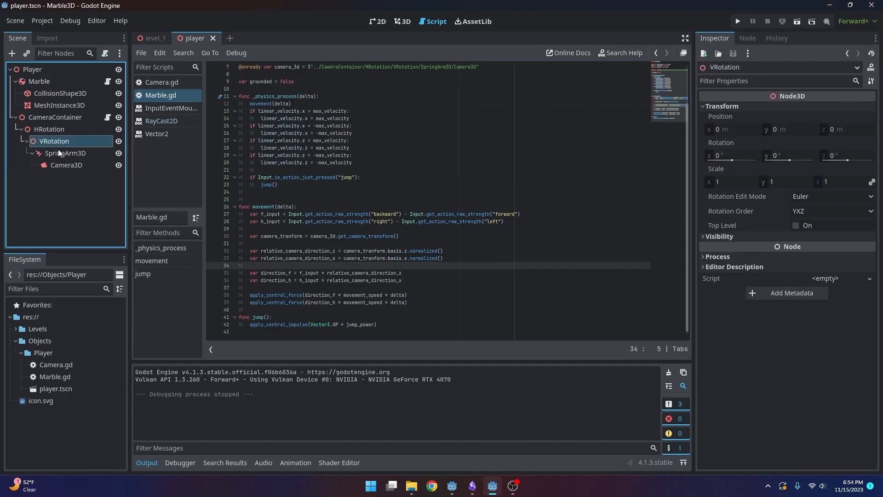
left_click(67, 153)
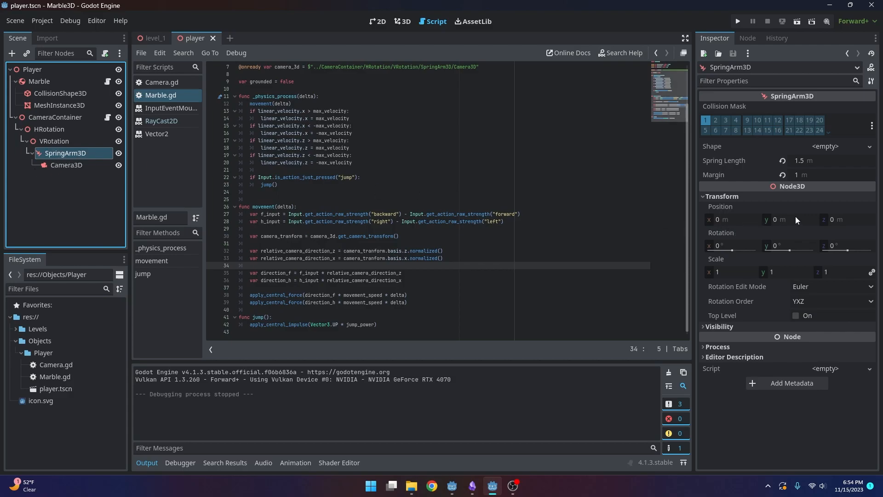
left_click(788, 219)
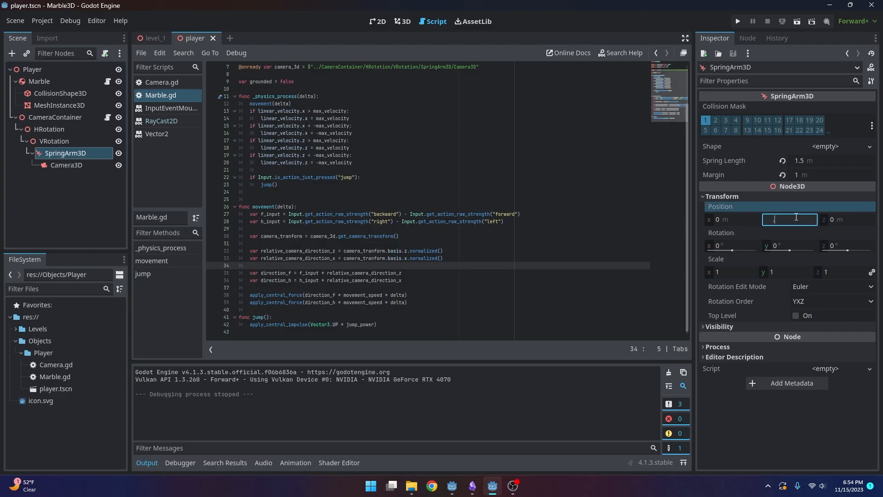
type("0.35")
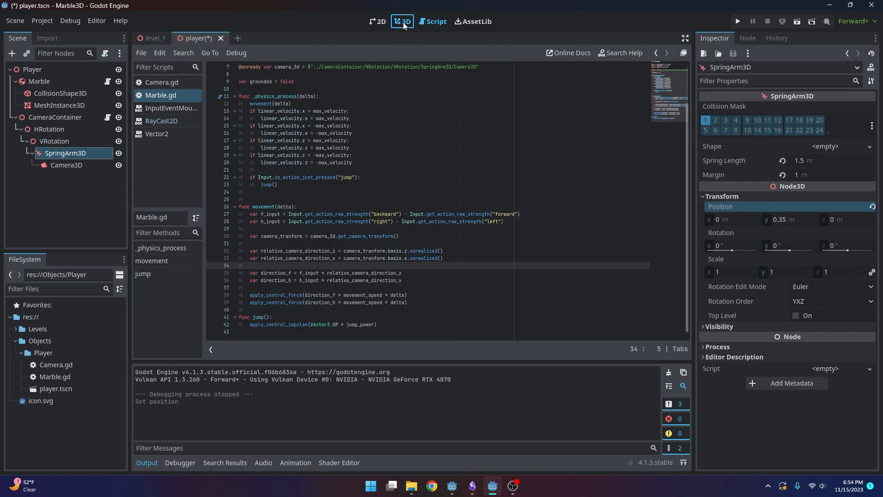
left_click(401, 22)
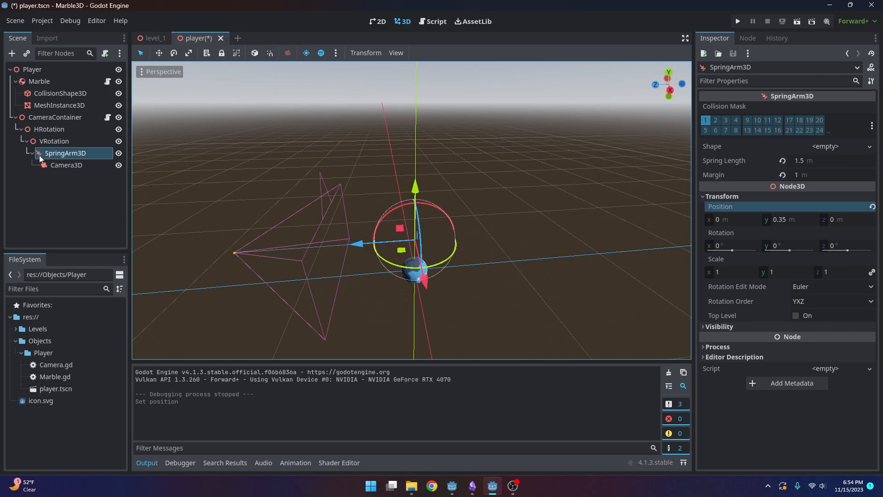
left_click(436, 21)
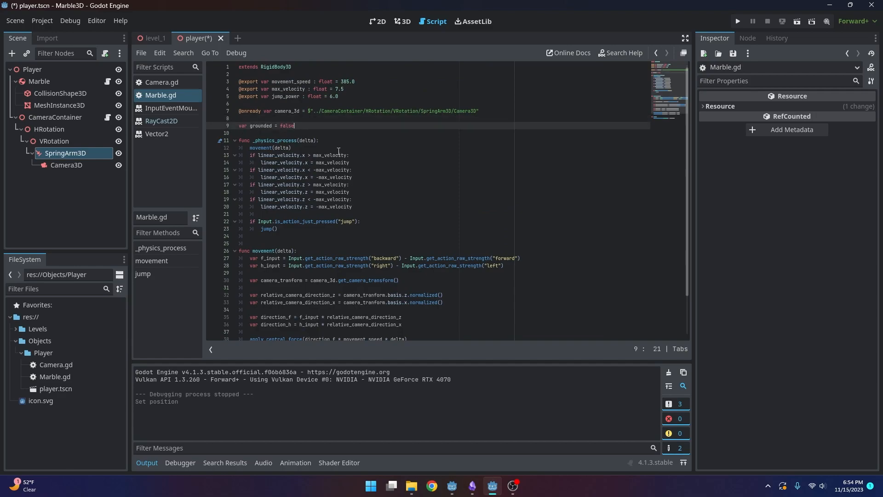
- Require 'and grounded' in the jump condition and save the Marble script
scroll("down", 3)
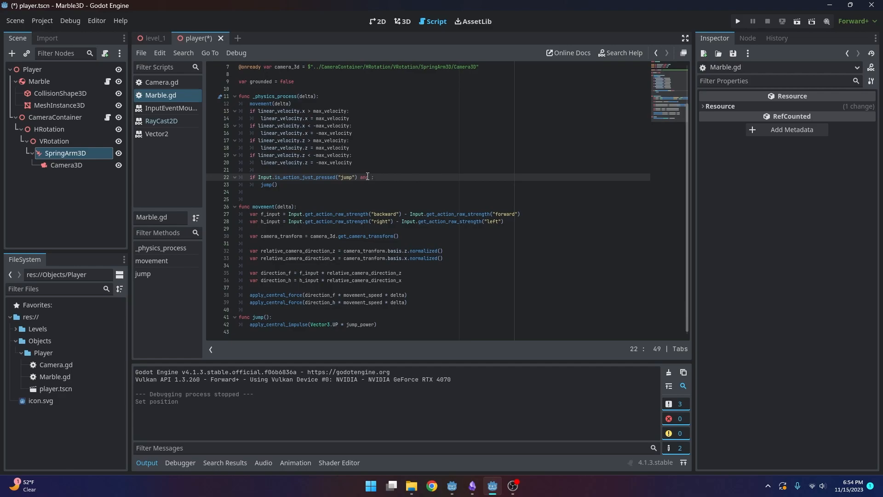
type("f")
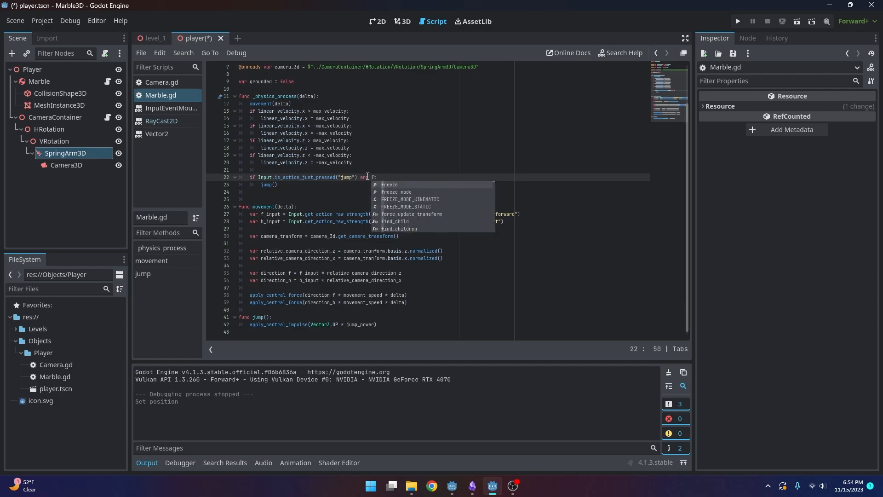
type("grounded")
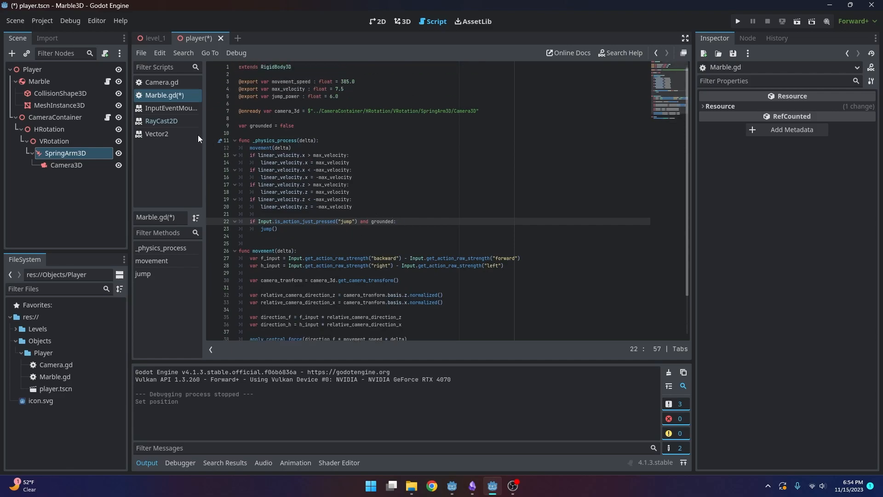
key("ctrl+s")
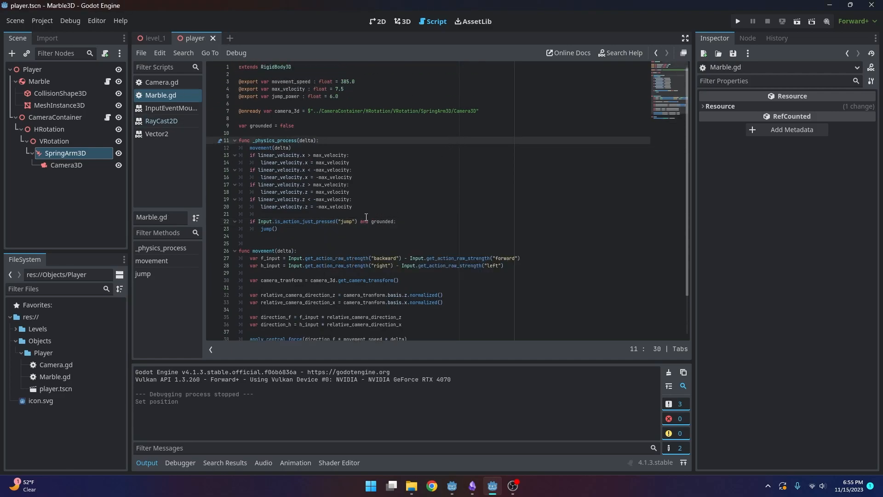
mouse_move(302, 161)
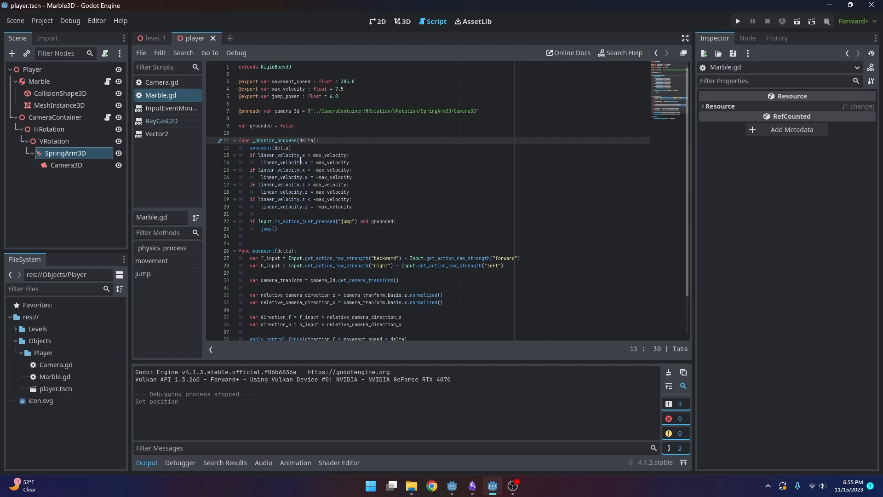
- Add a RayCast3D child node under the Player root
left_click(32, 69)
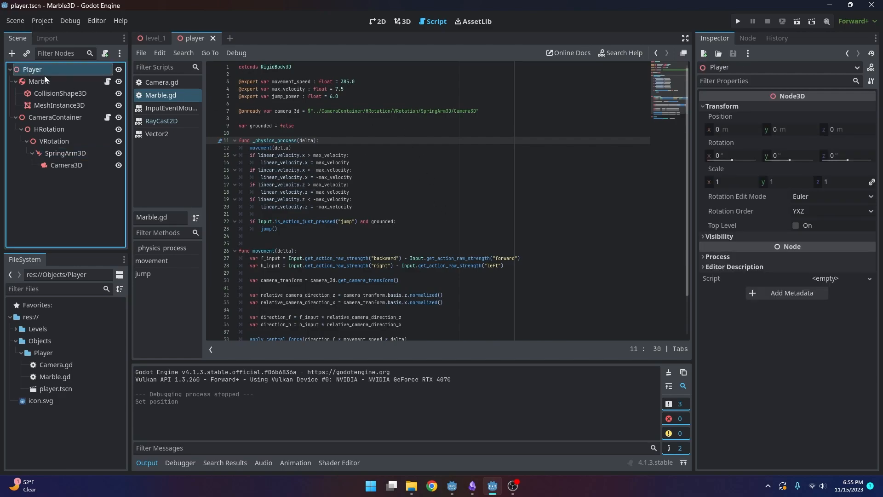
left_click(11, 53)
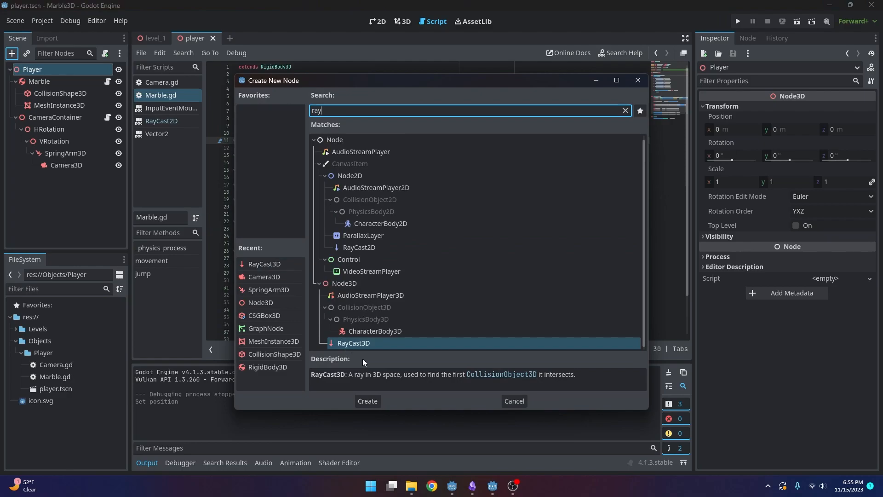
mouse_move(414, 388)
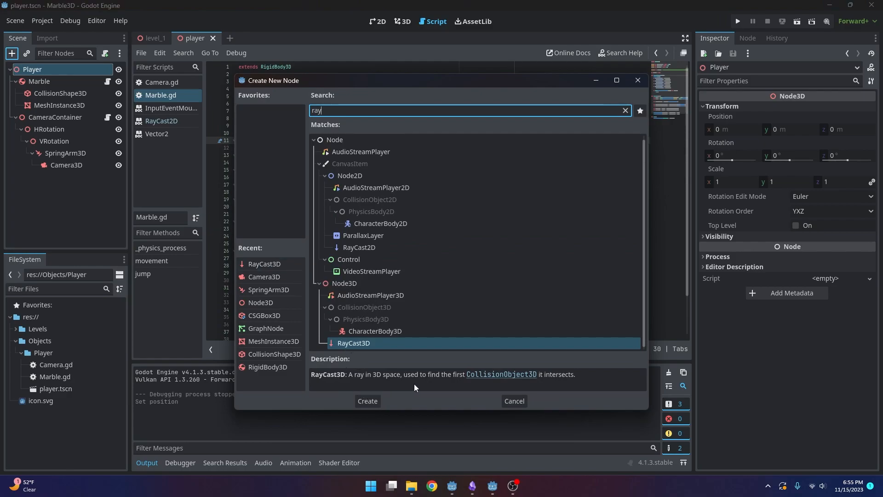
mouse_move(551, 384)
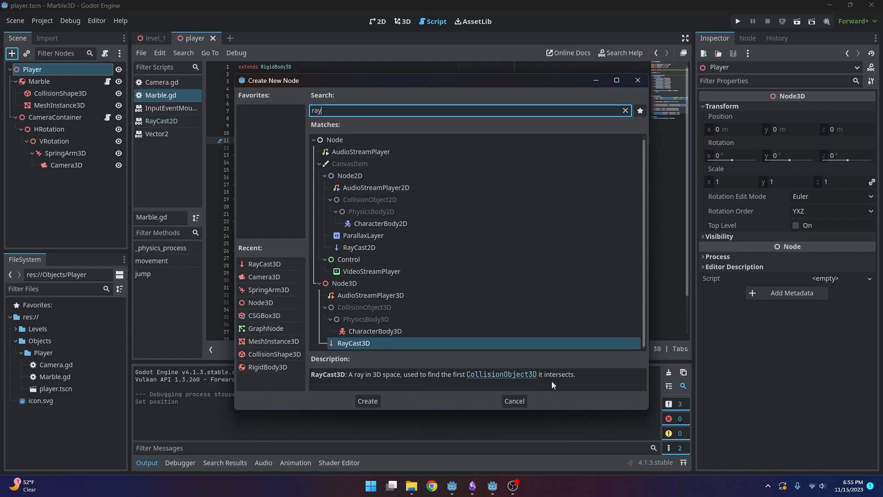
mouse_move(445, 373)
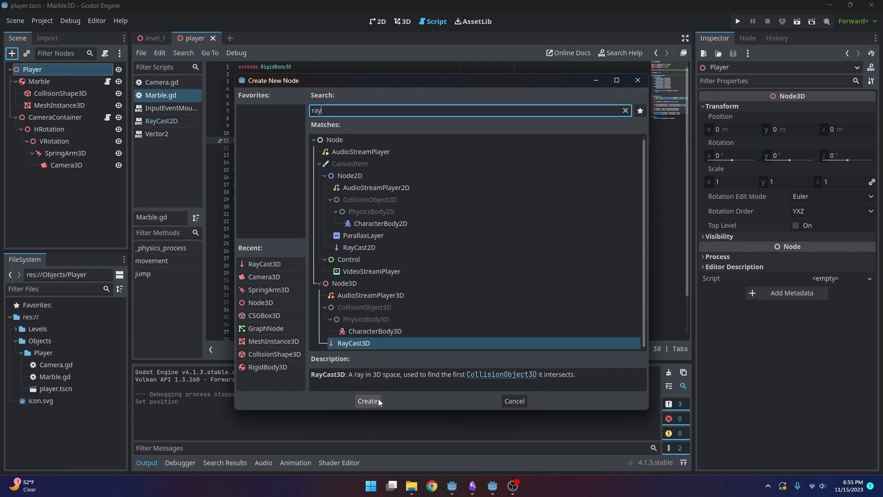
left_click(368, 401)
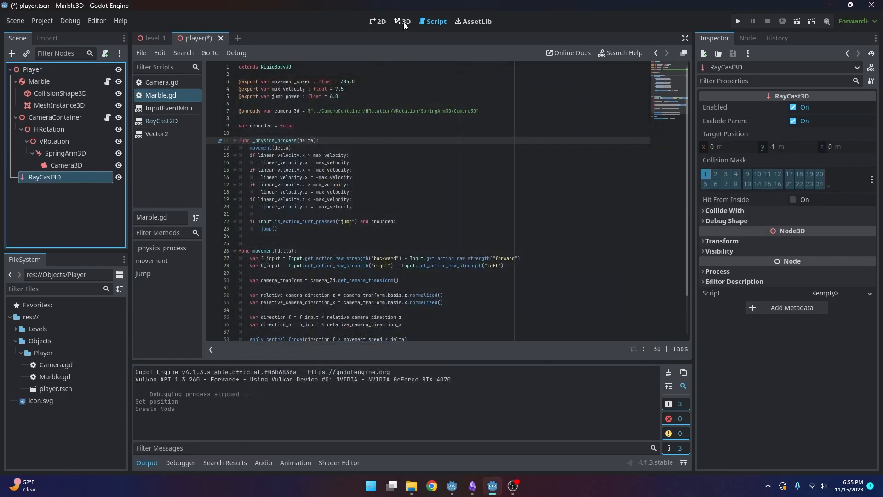
- Set the raycast's Target Position Y to -0.4 and rename it GroundCheckRay
left_click(403, 21)
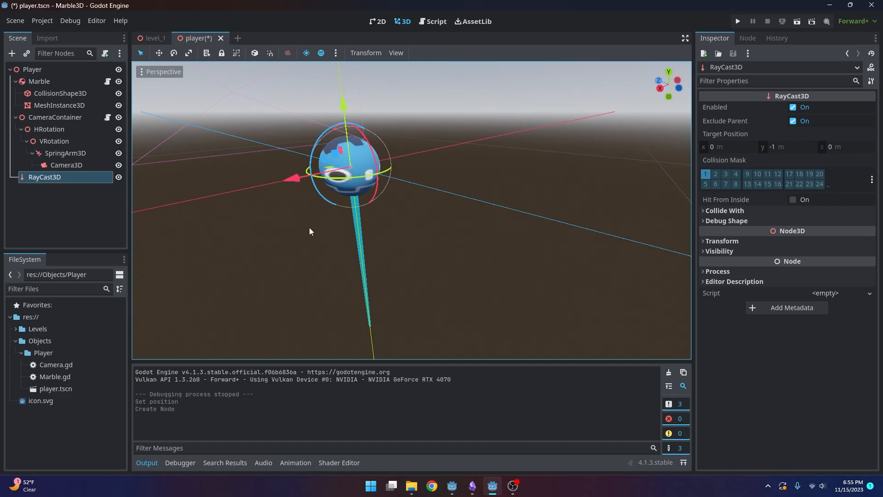
mouse_move(400, 202)
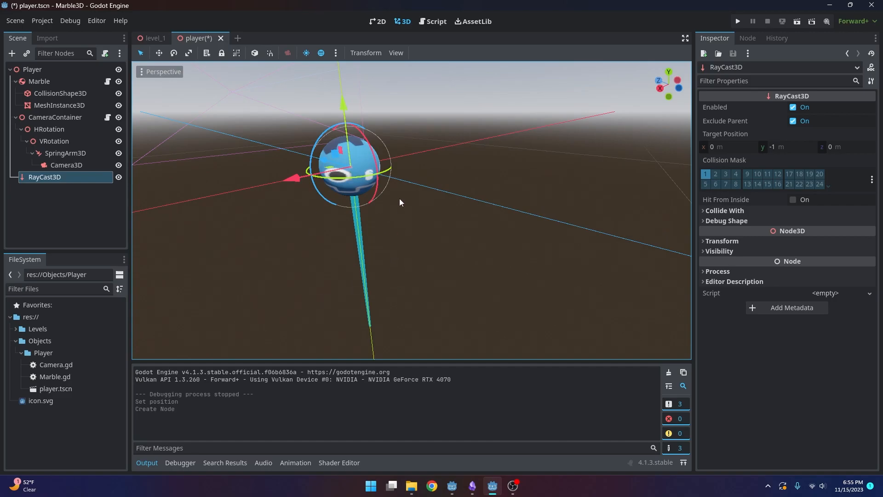
mouse_move(387, 241)
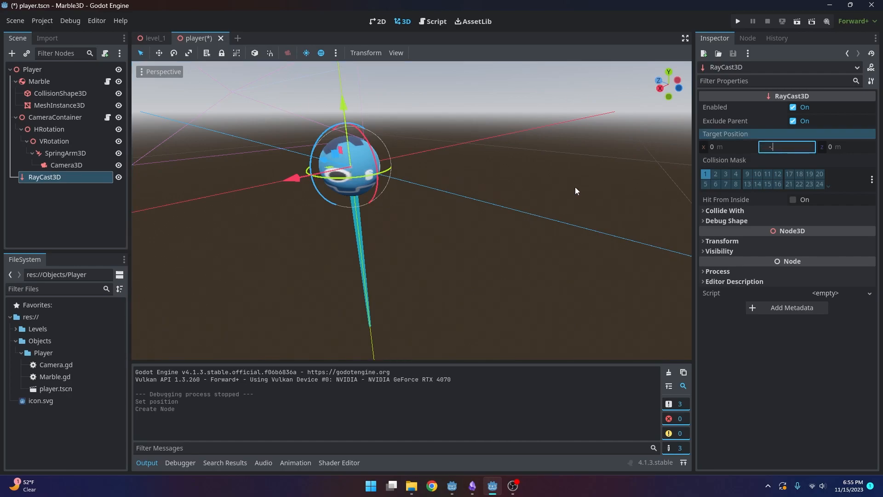
type("-0.4")
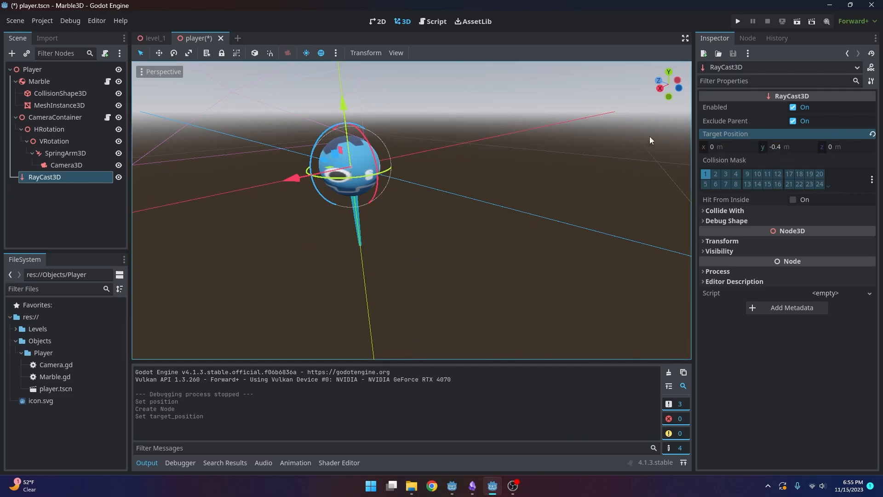
mouse_move(112, 133)
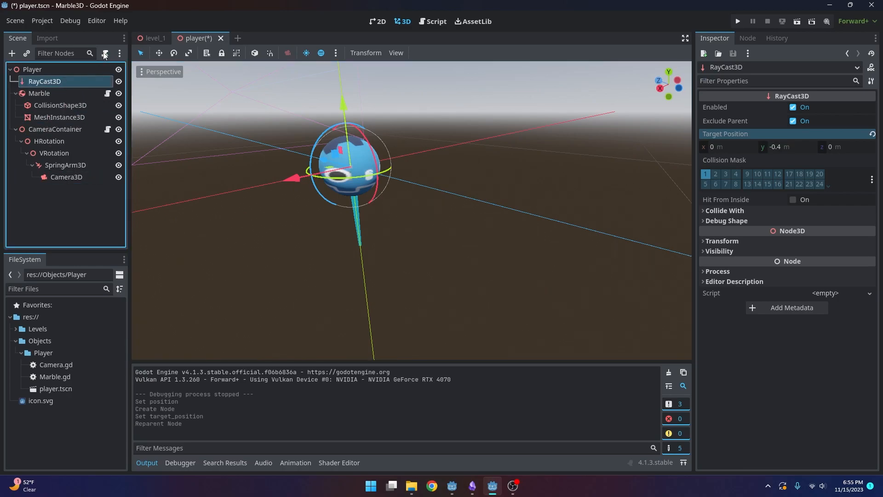
double_click(45, 81)
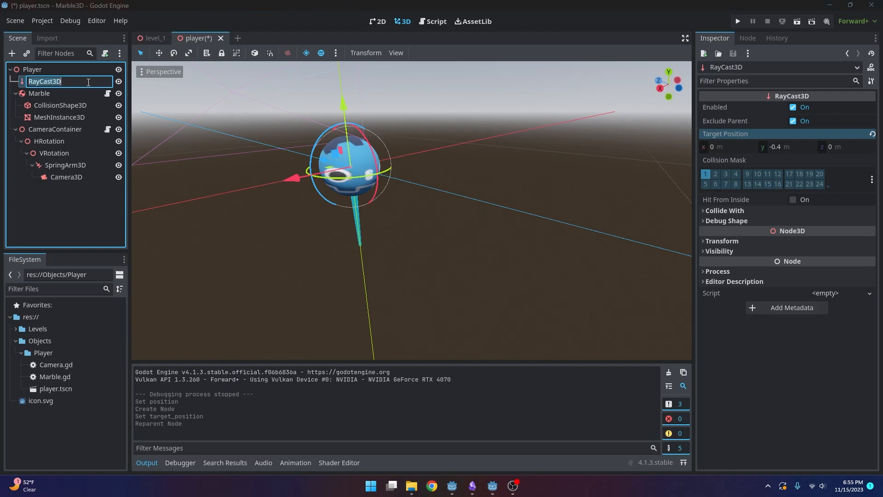
type("GroundCheckRay")
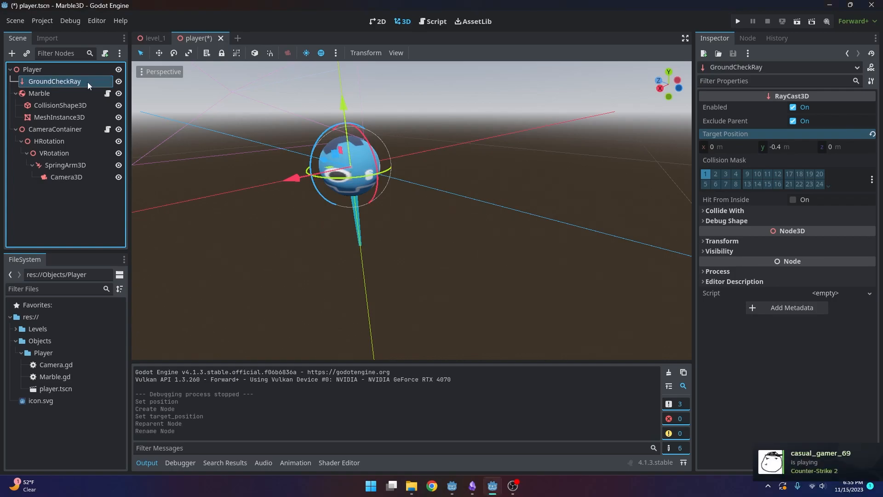
left_click(105, 53)
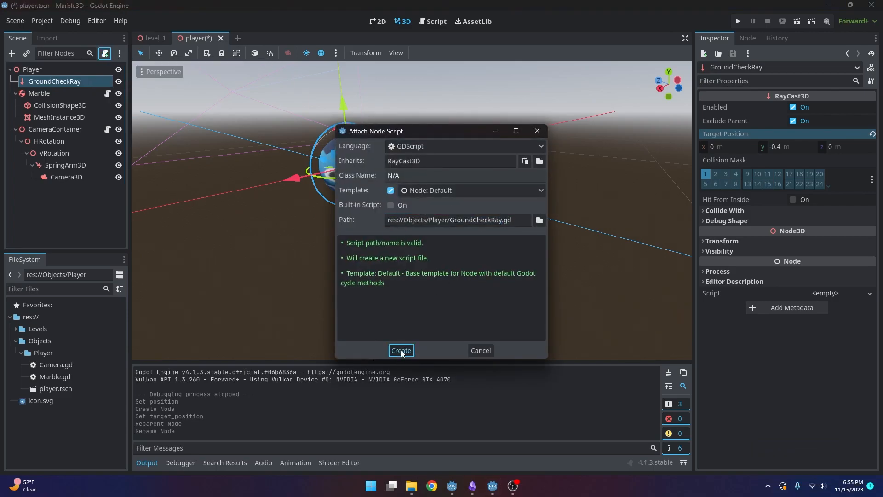
left_click(400, 349)
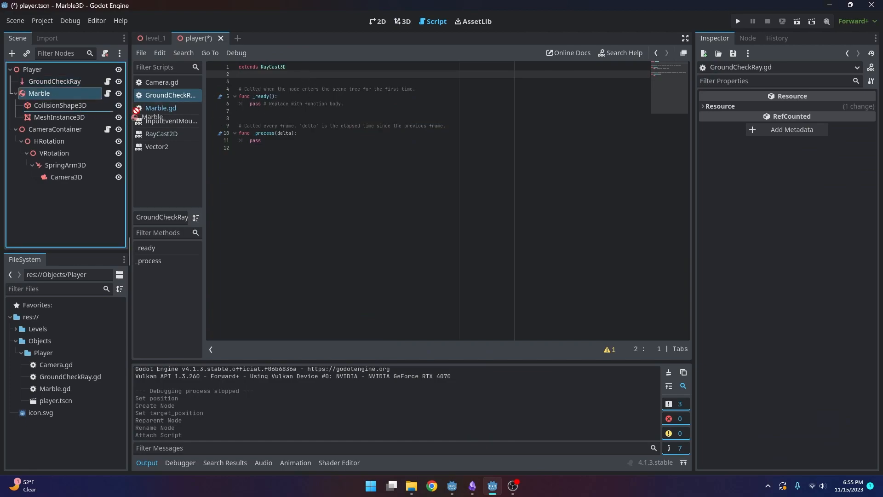
type("@onready var marble = $\"../Marble\"")
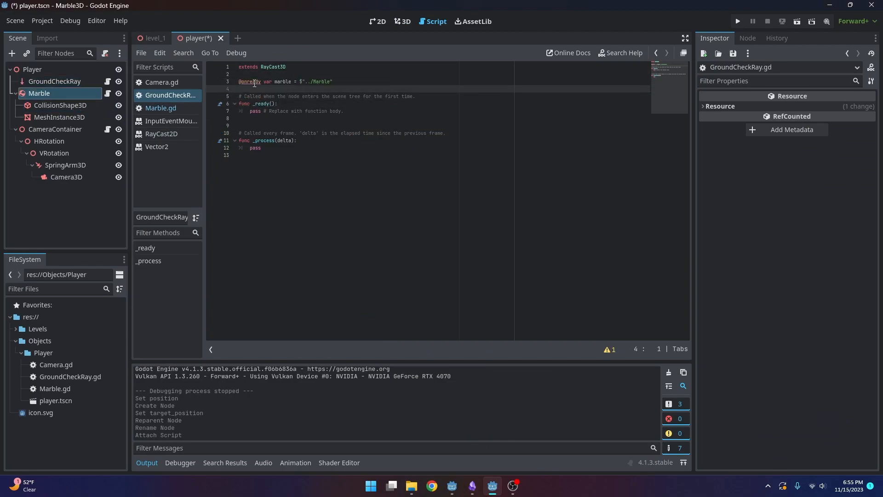
left_click(59, 117)
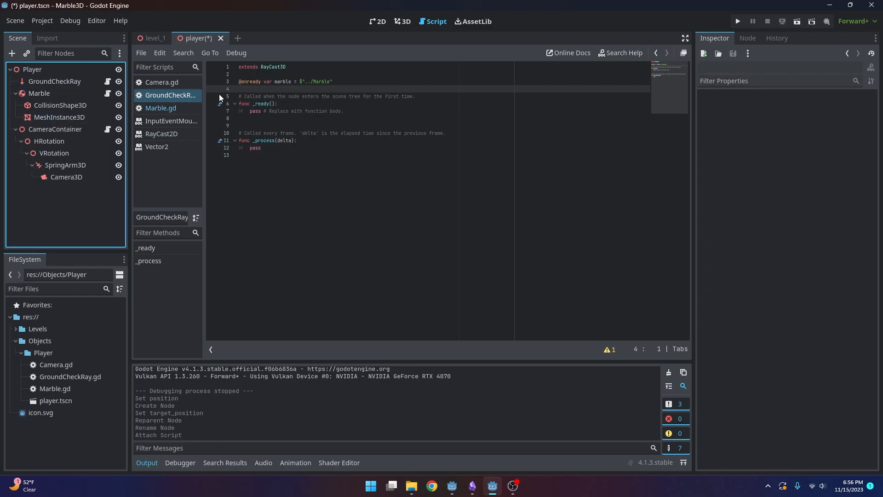
left_click(59, 116)
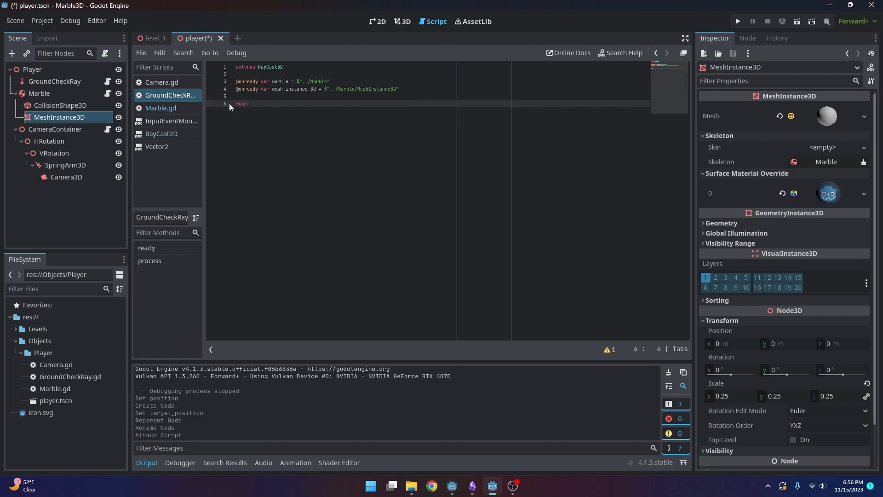
- Write _physics_process setting global_position = mesh_instance_3d.global_position each frame
type("_physics_process(delta):")
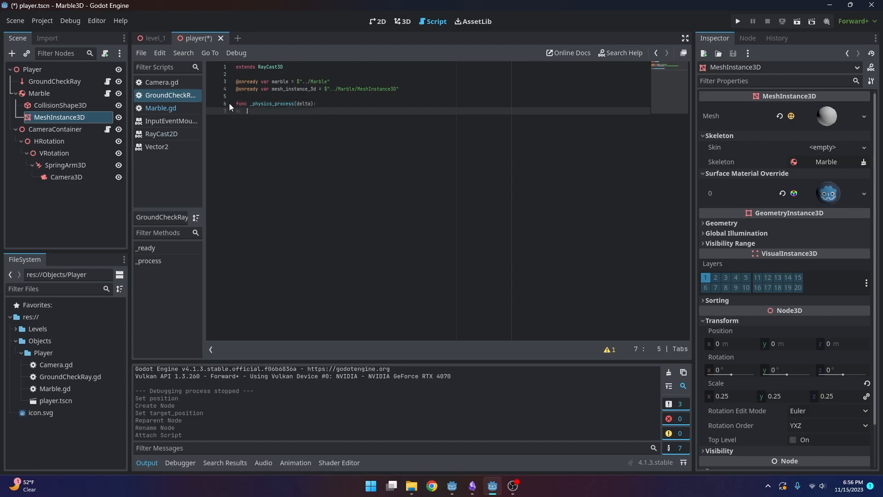
type("glob")
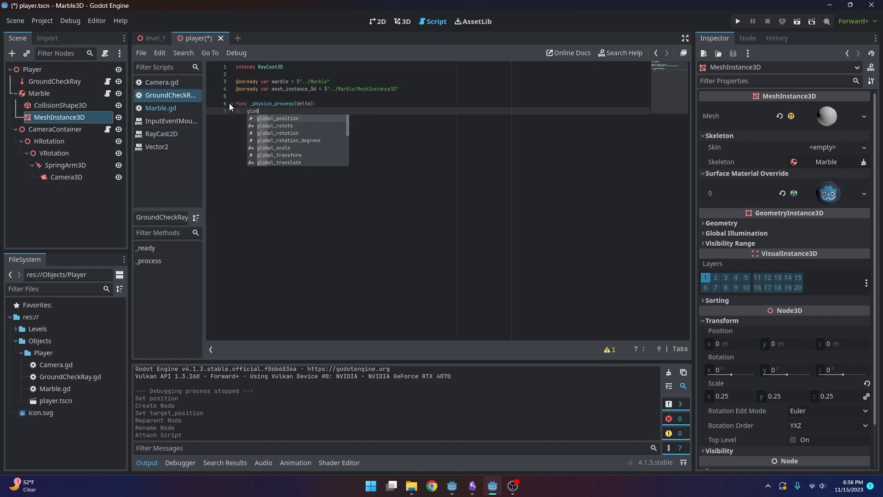
key("Enter")
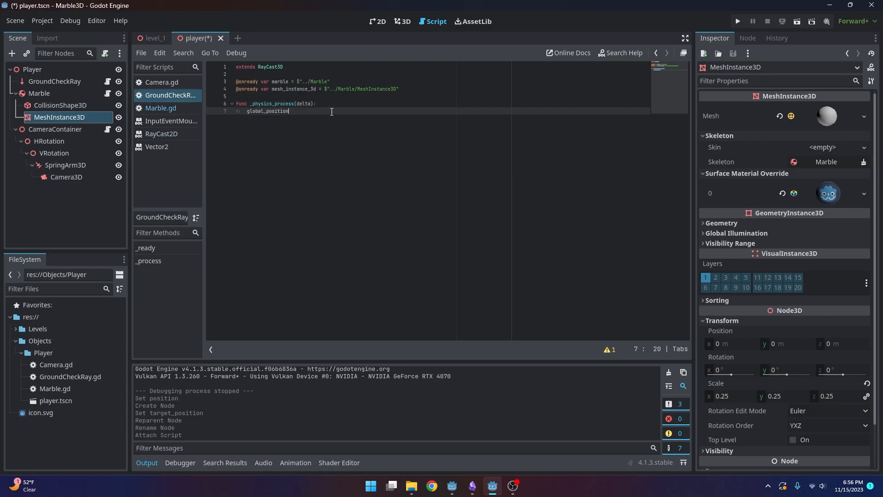
type("= m")
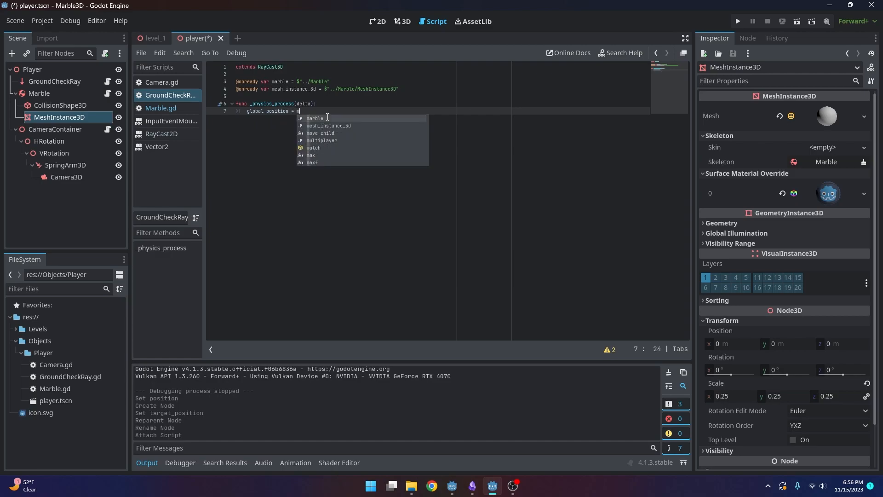
type("mesh_instance_3d")
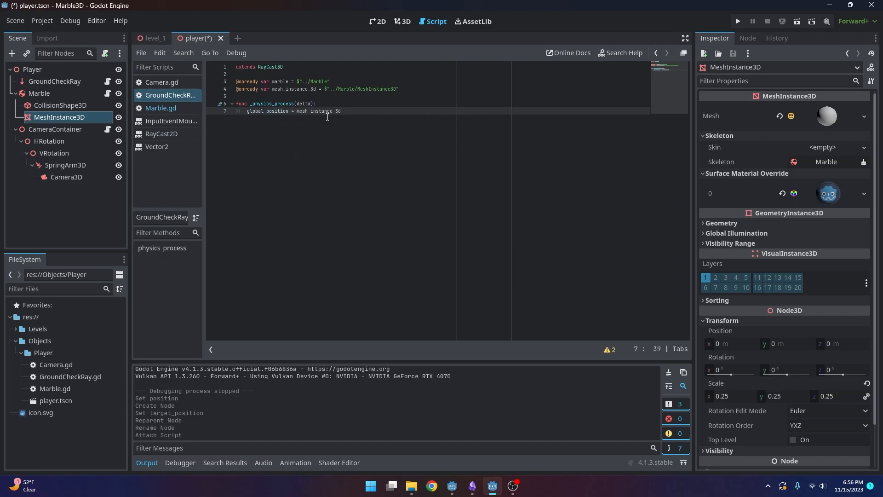
type(".global_position")
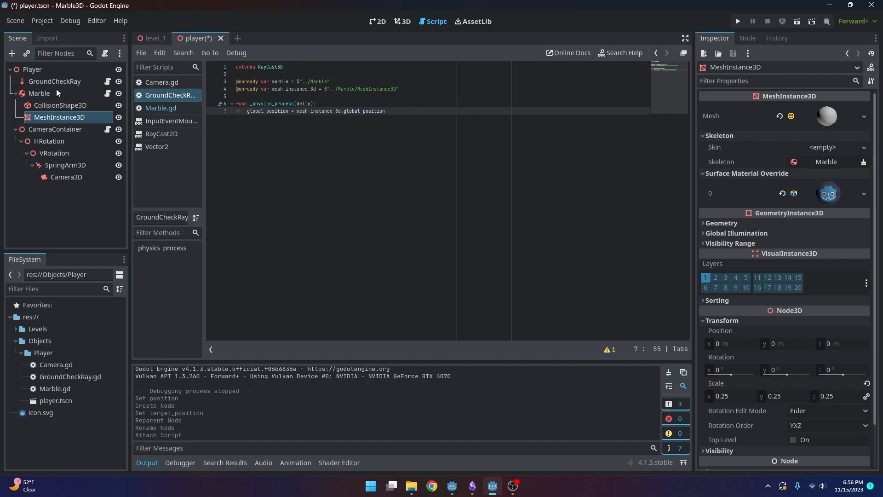
mouse_move(47, 86)
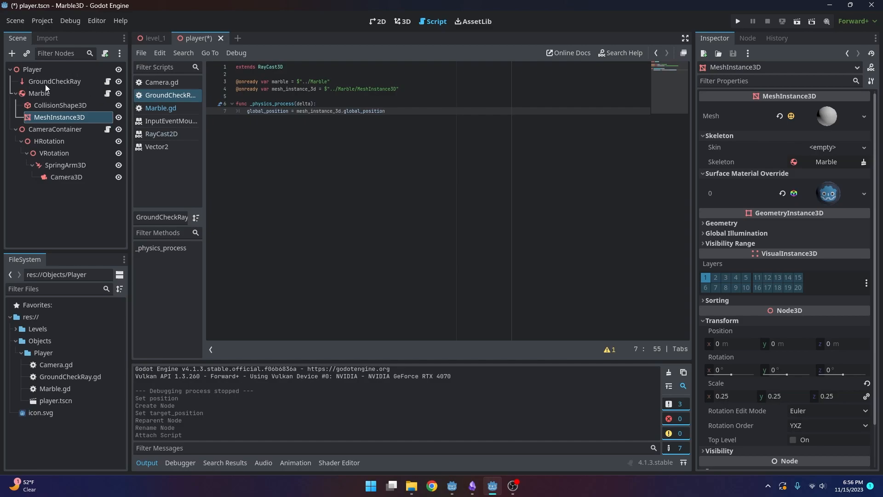
mouse_move(395, 139)
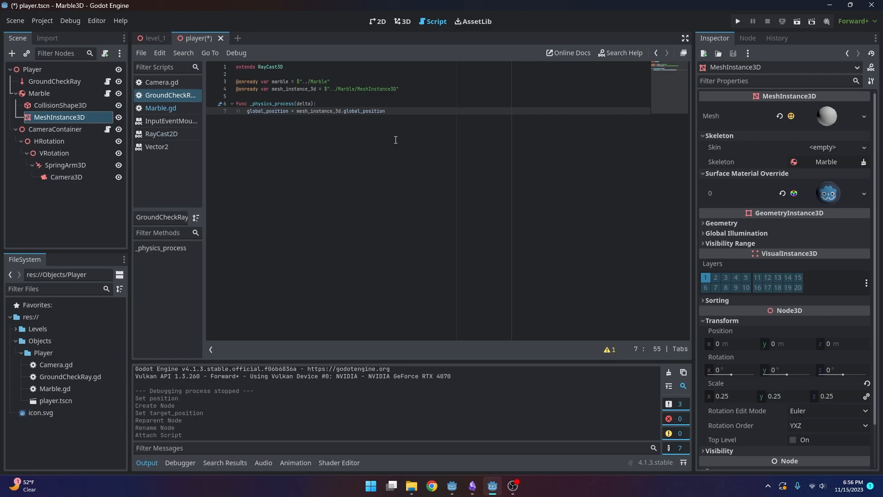
key("enter")
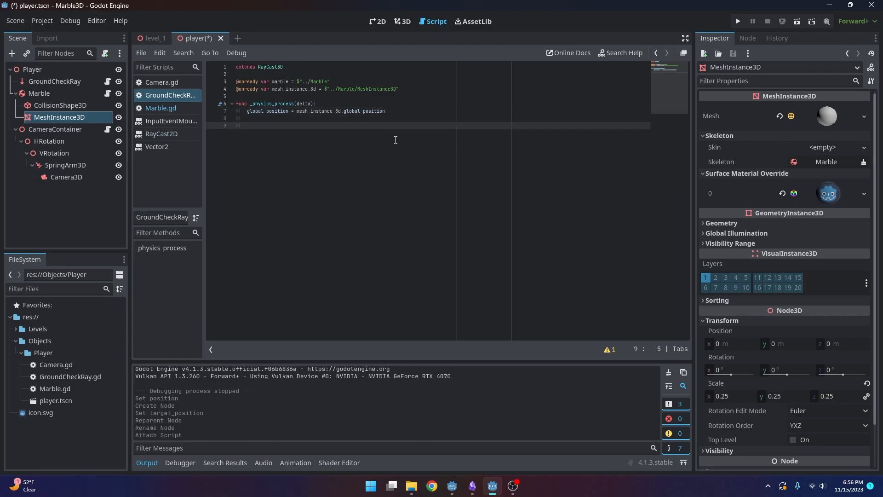
- Begin an 'if is_colliding()' check and select the GroundCheckRay node
type("if co")
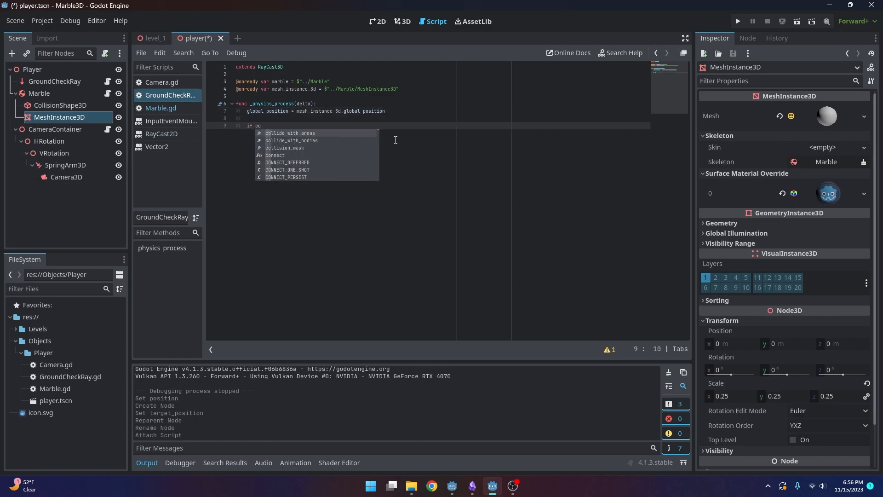
type("ll")
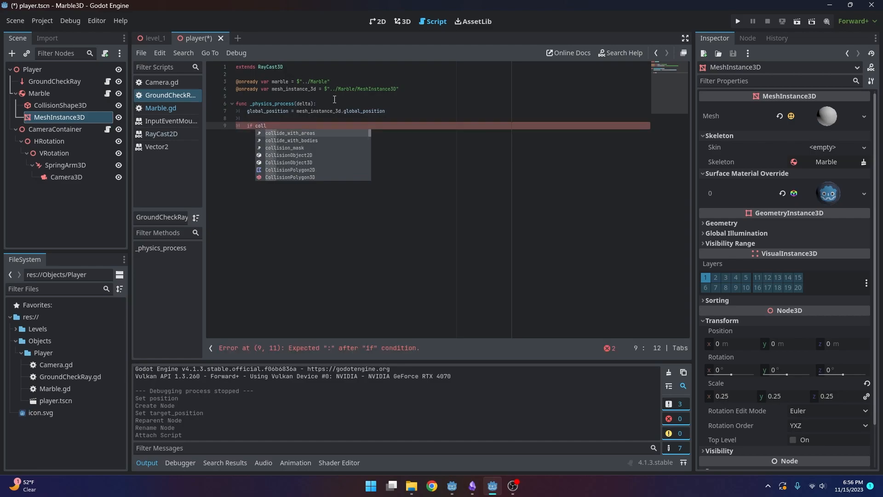
type("is_")
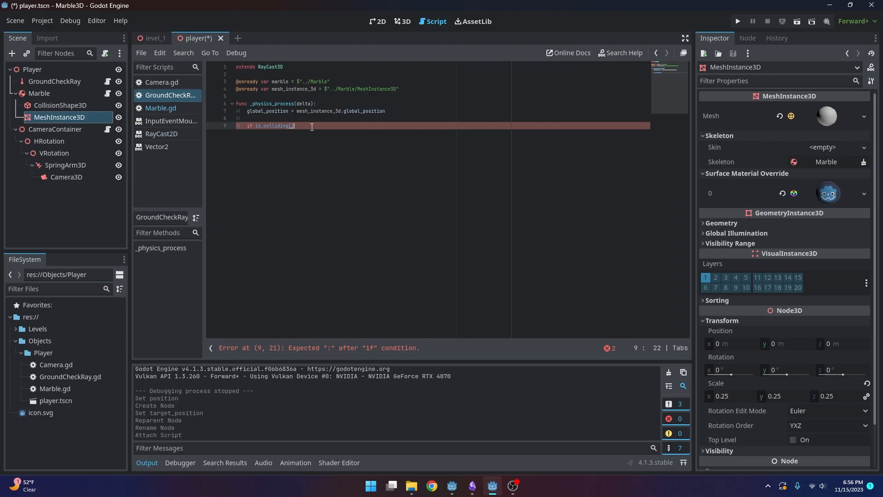
left_click(53, 81)
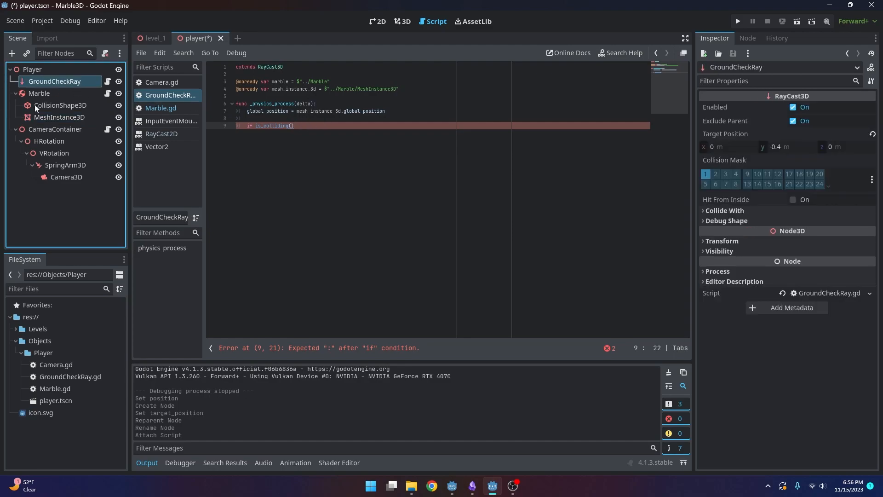
- Write marble.grounded = true under is_colliding() and an else branch setting it false, then save
left_click(402, 21)
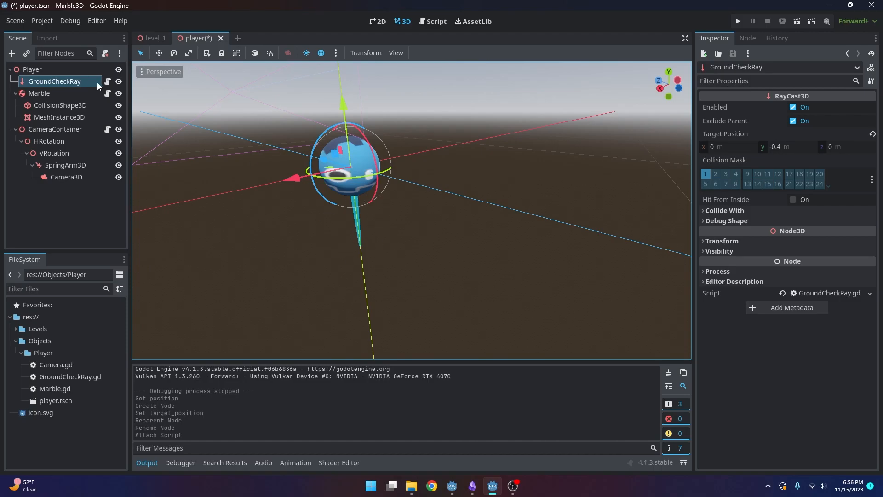
left_click(436, 21)
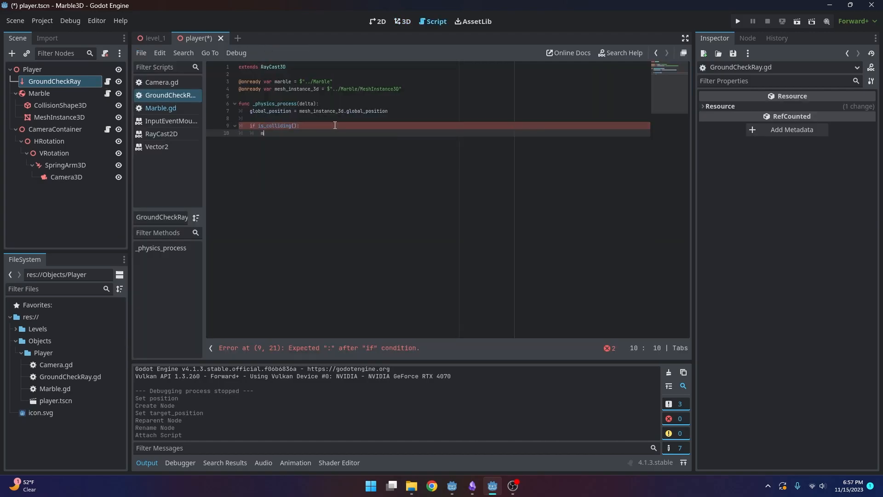
type("marble.")
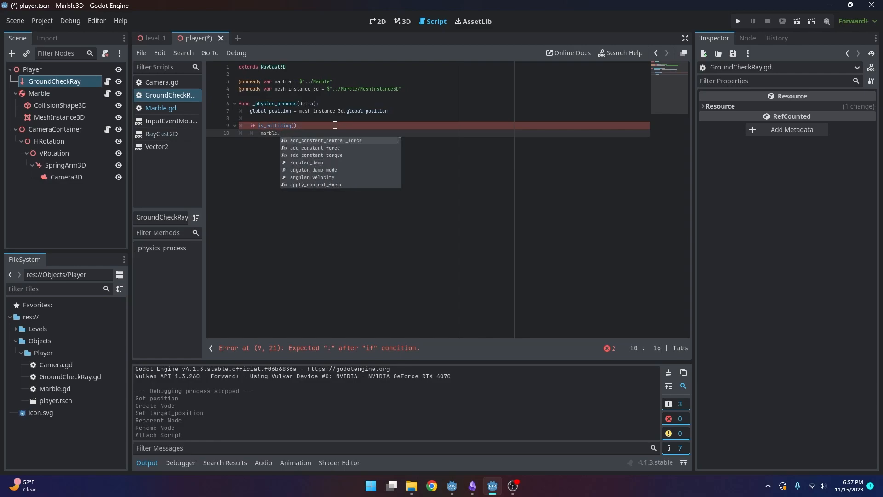
type("grounded = tru")
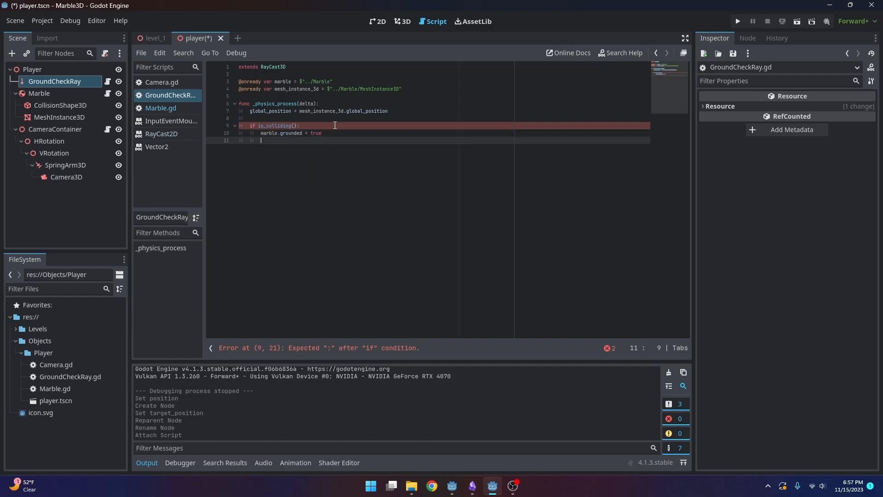
type("else:")
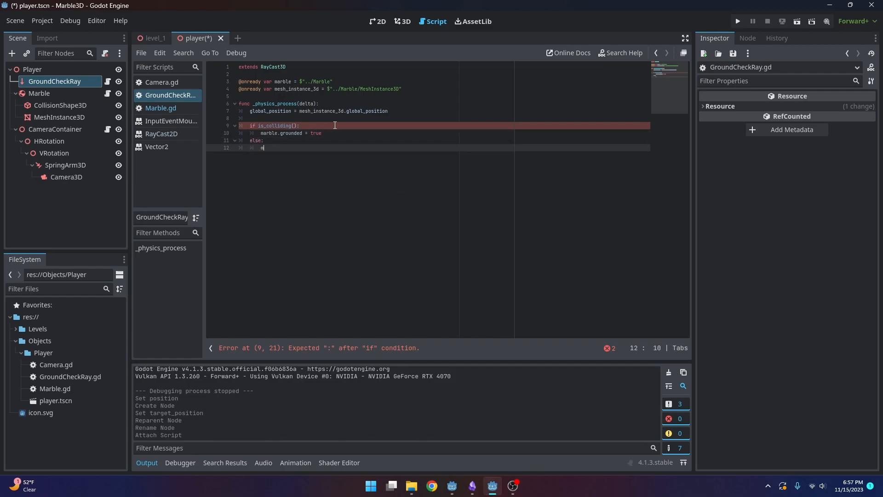
type("arble.grounded = false")
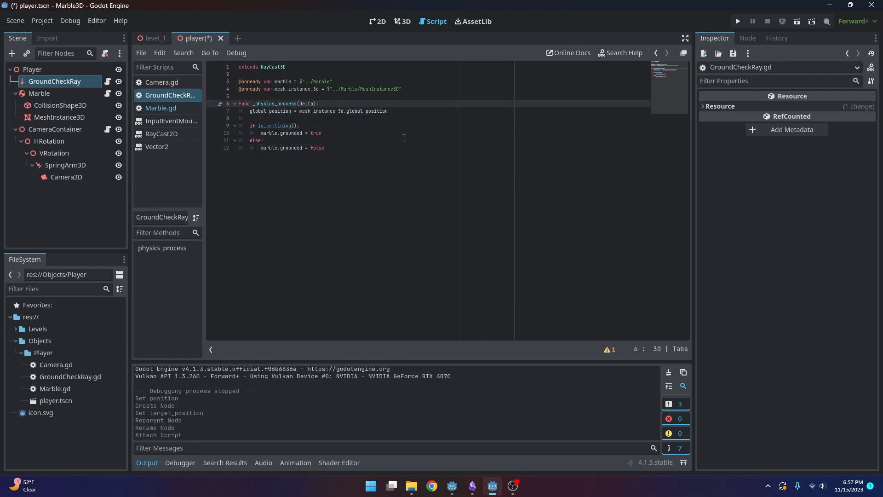
key("ctrl+s")
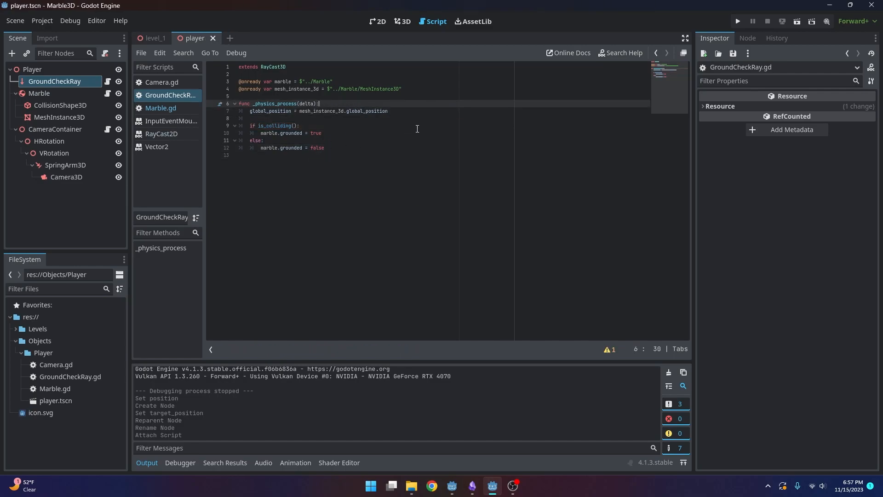
mouse_move(484, 167)
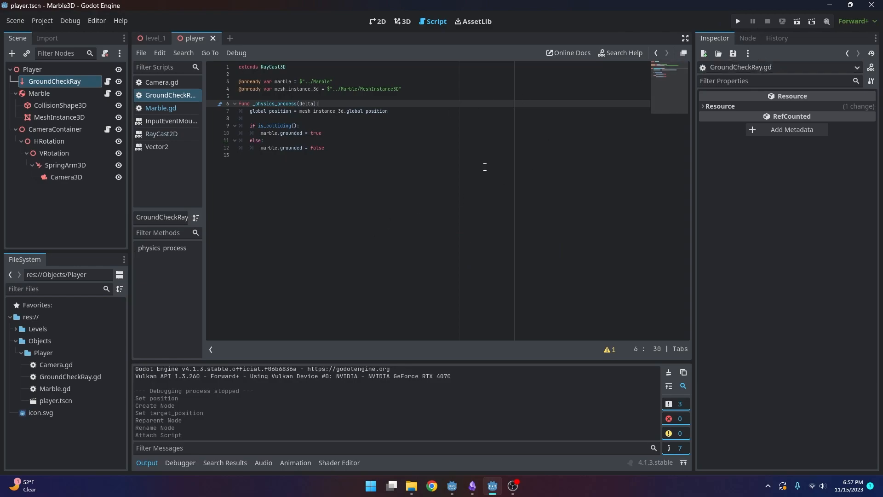
- Play-test the marble, stop the game, and run the project again
key("ctrl+s")
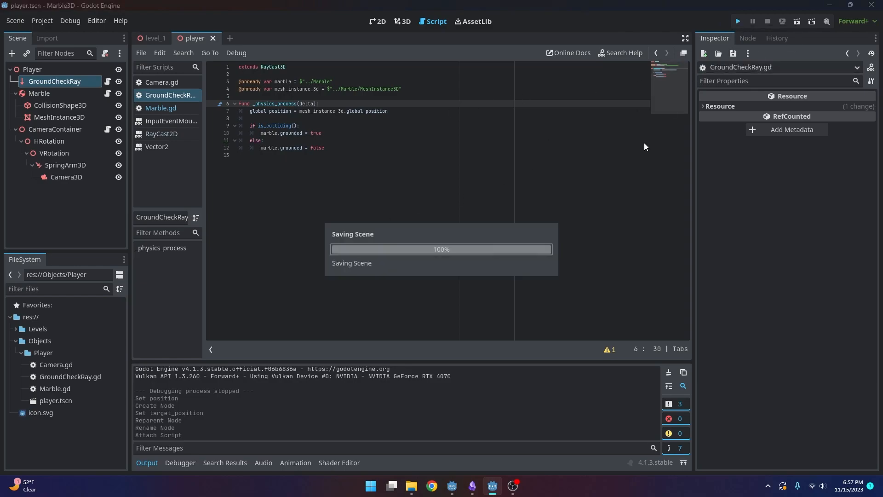
left_click(736, 21)
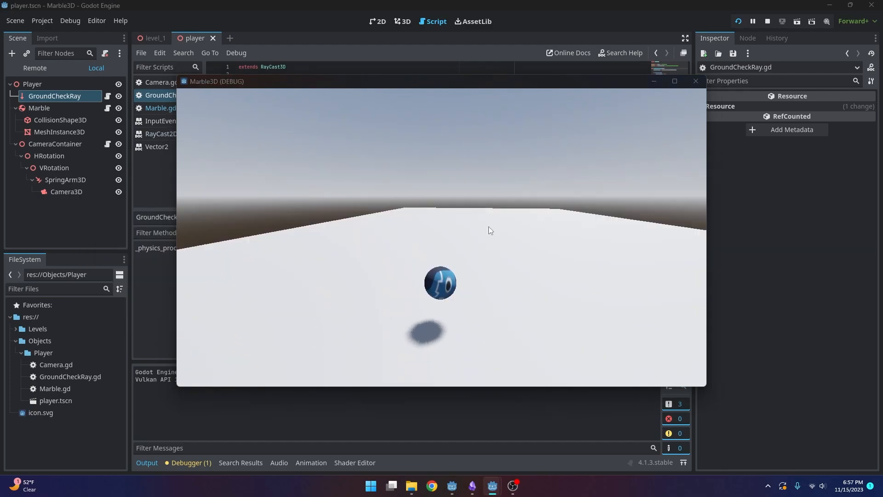
left_click(766, 21)
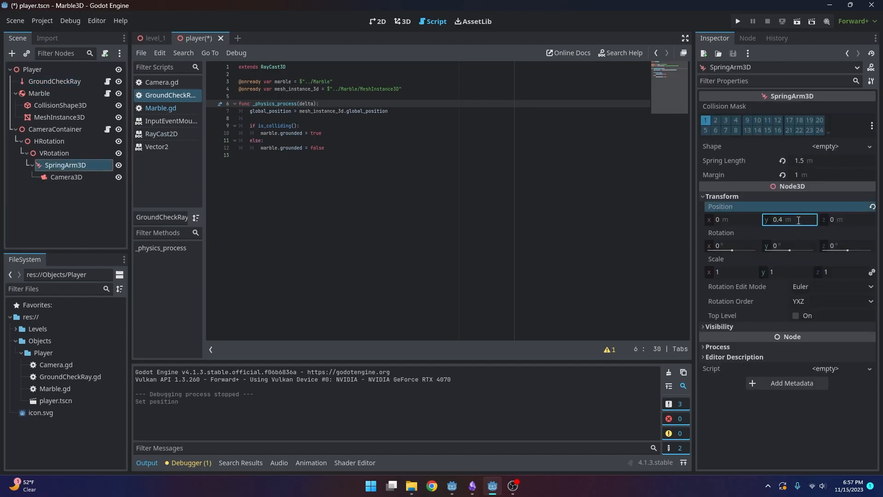
left_click(737, 21)
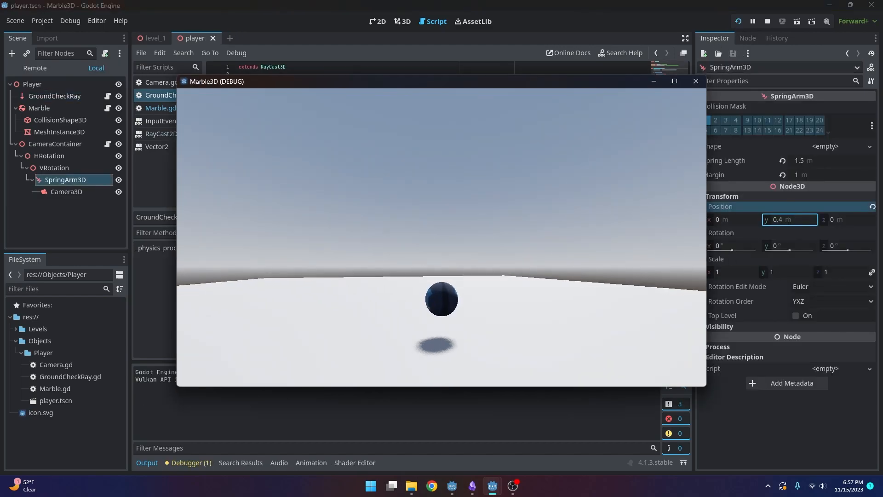